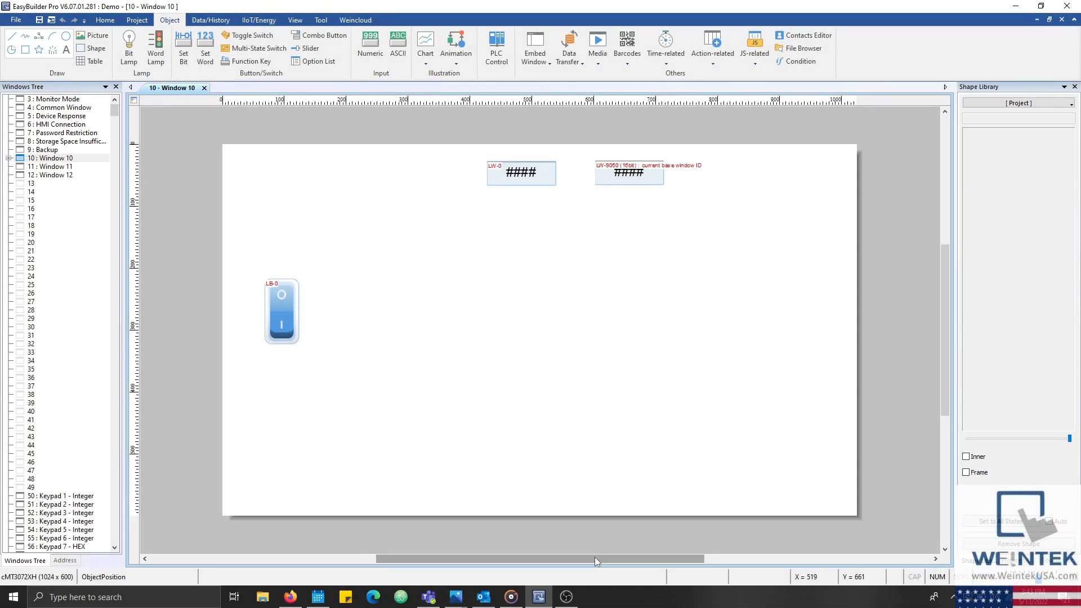
{"action": "mouse_move", "coordinate": [502, 406]}
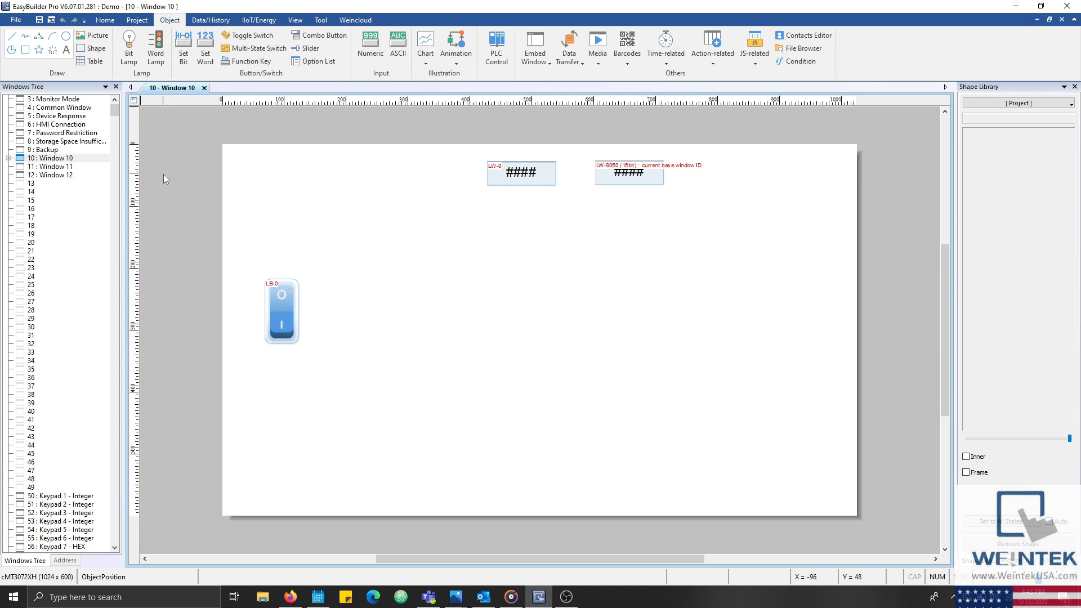
{"action": "mouse_move", "coordinate": [71, 177]}
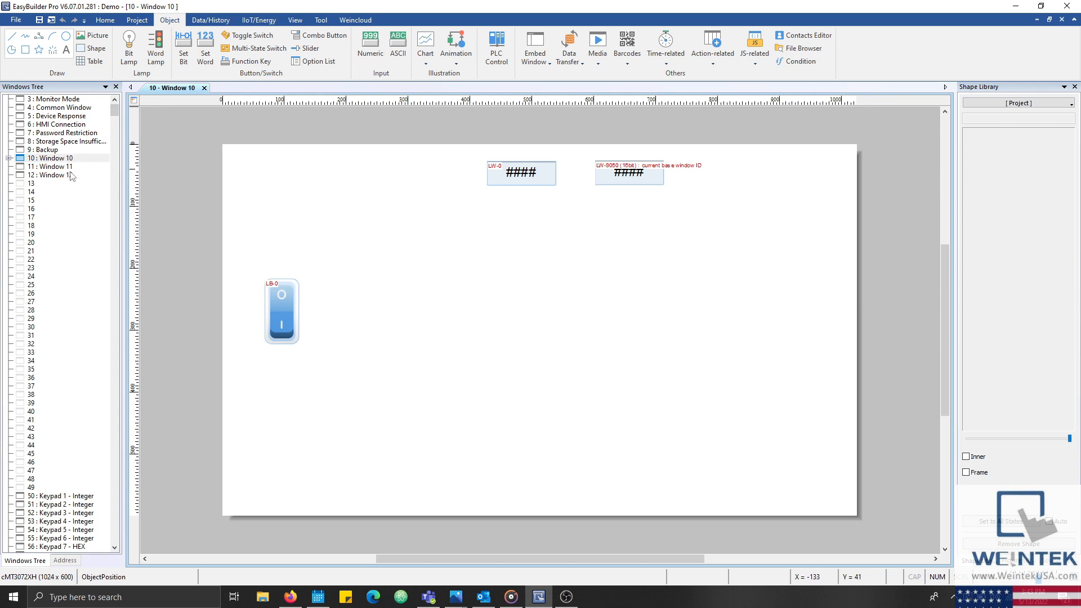
{"action": "mouse_move", "coordinate": [75, 178]}
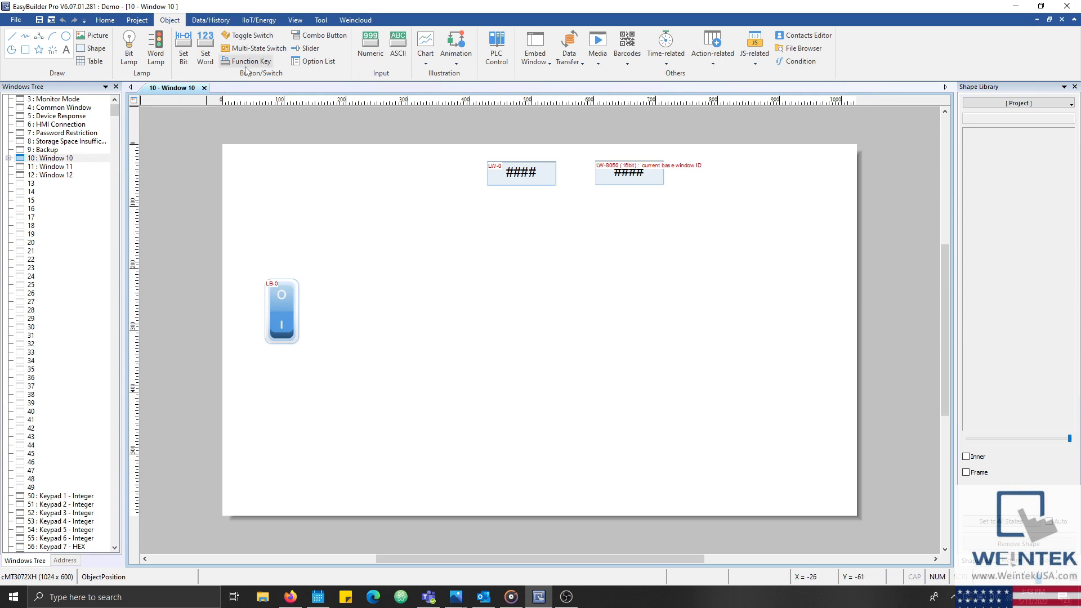
- Bring up the PLC Control Object list showing the existing LB-9999 sound-control entry
{"action": "left_click", "coordinate": [251, 61]}
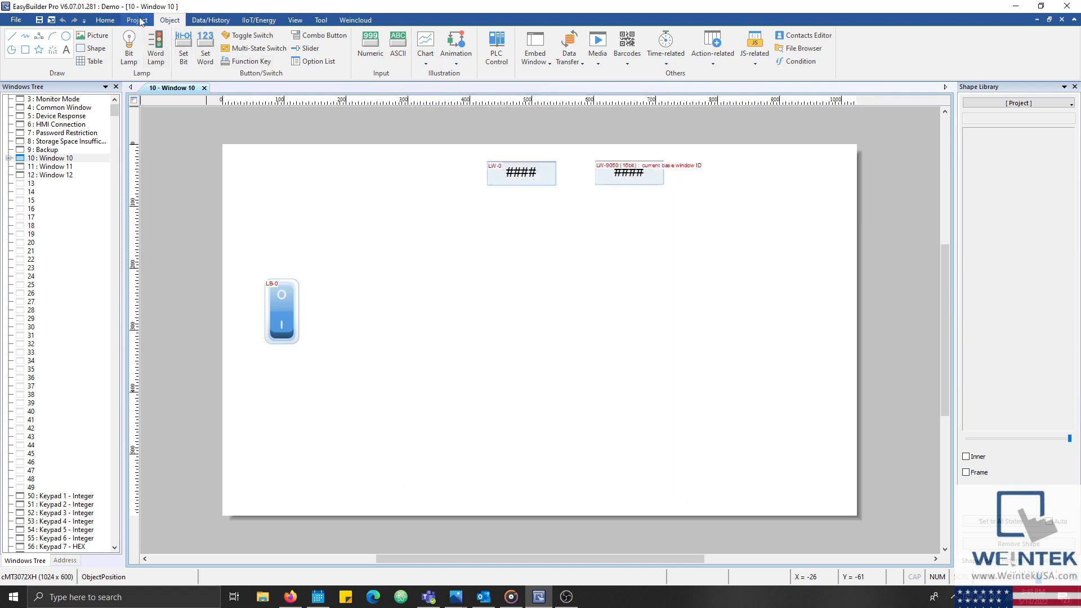
{"action": "left_click", "coordinate": [136, 19]}
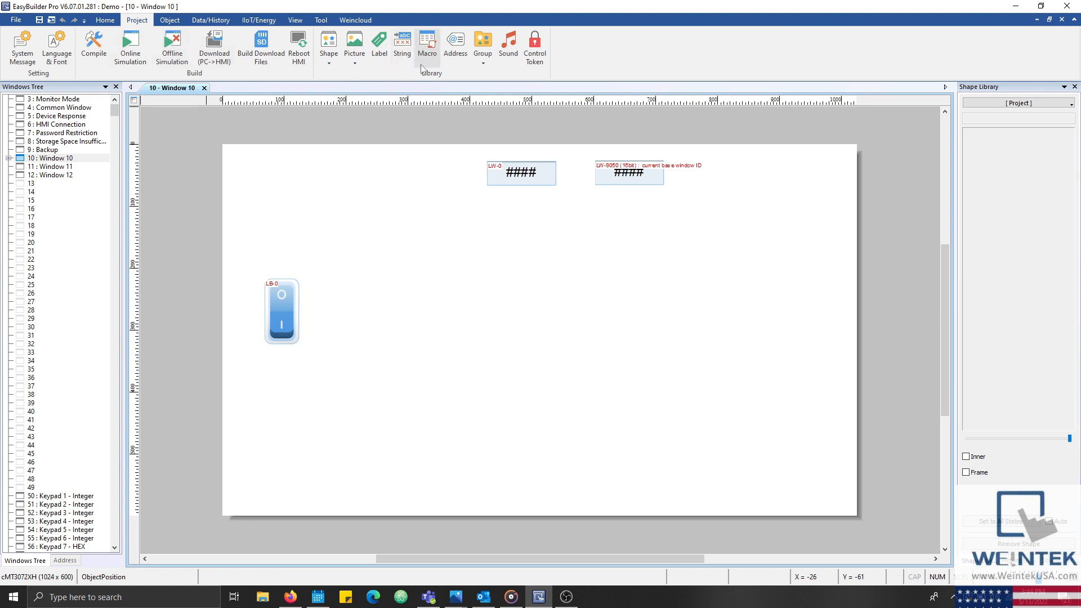
{"action": "mouse_move", "coordinate": [427, 44]}
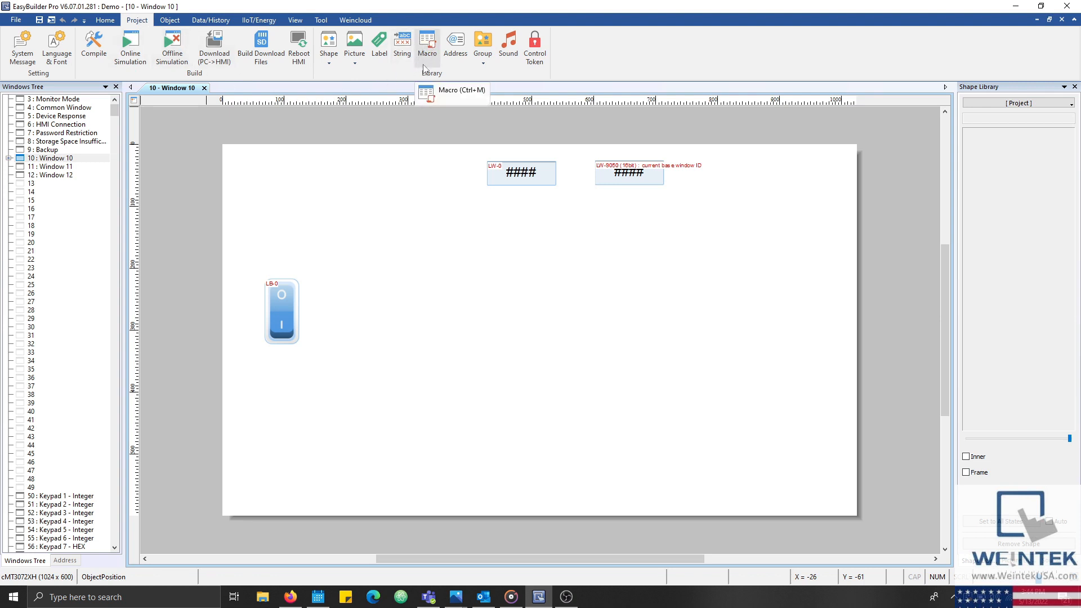
{"action": "mouse_move", "coordinate": [241, 22]}
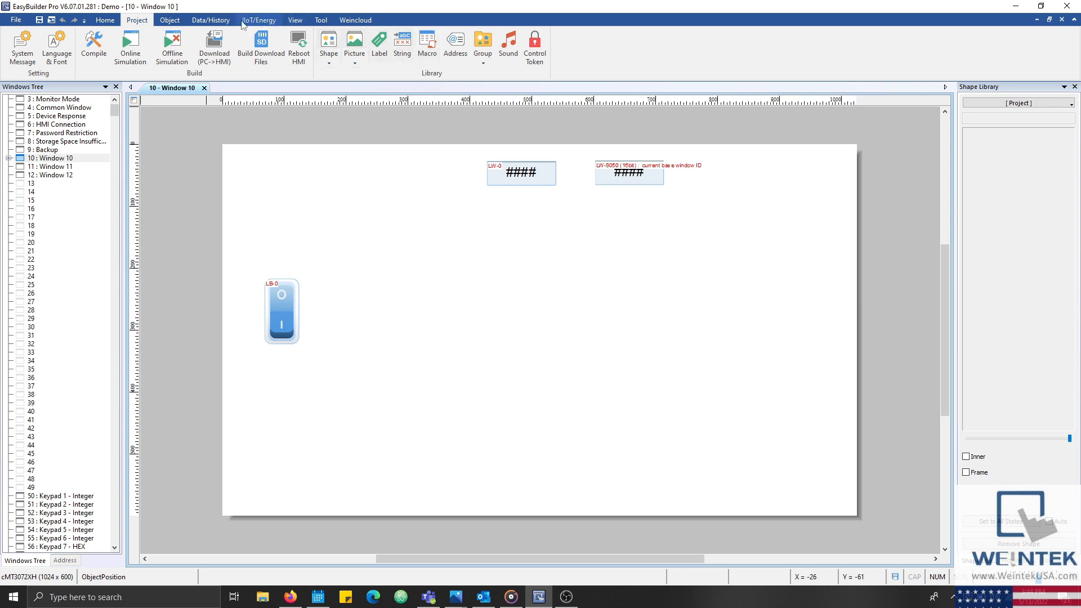
{"action": "left_click", "coordinate": [169, 20]}
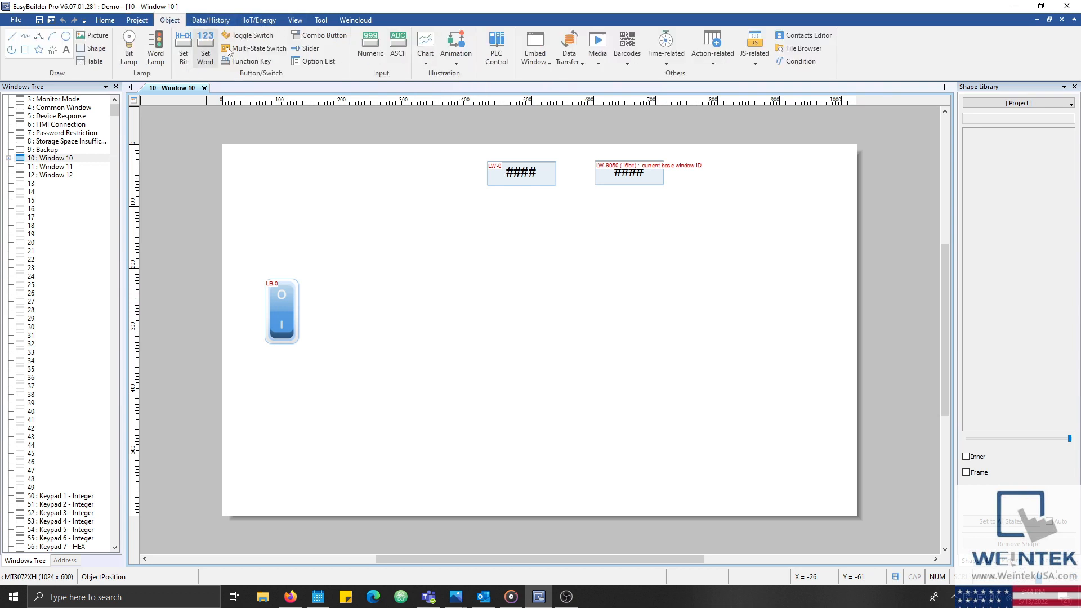
{"action": "mouse_move", "coordinate": [458, 110]}
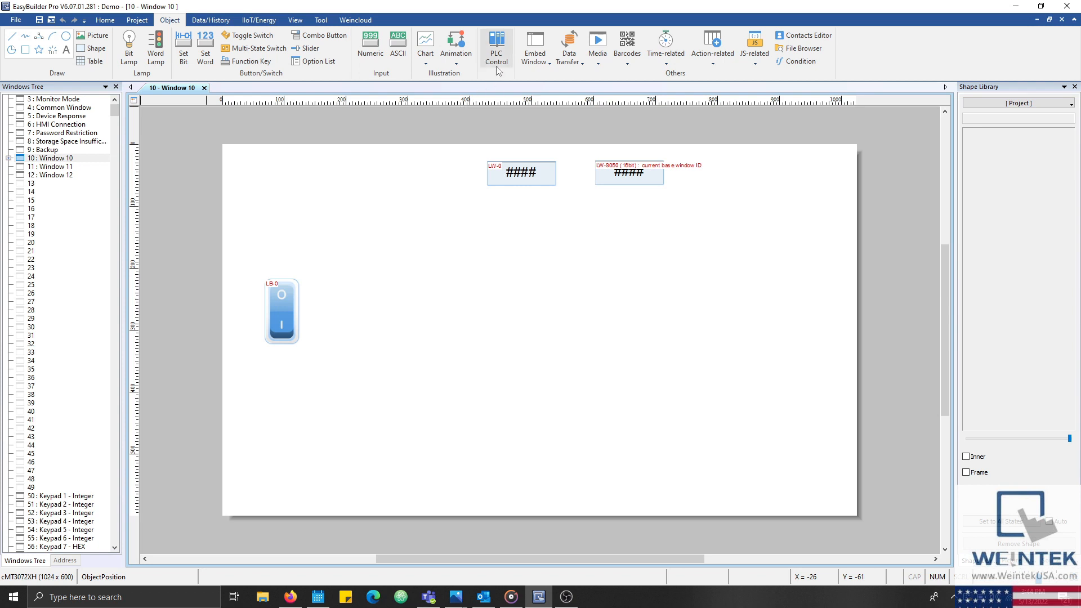
{"action": "mouse_move", "coordinate": [496, 69]}
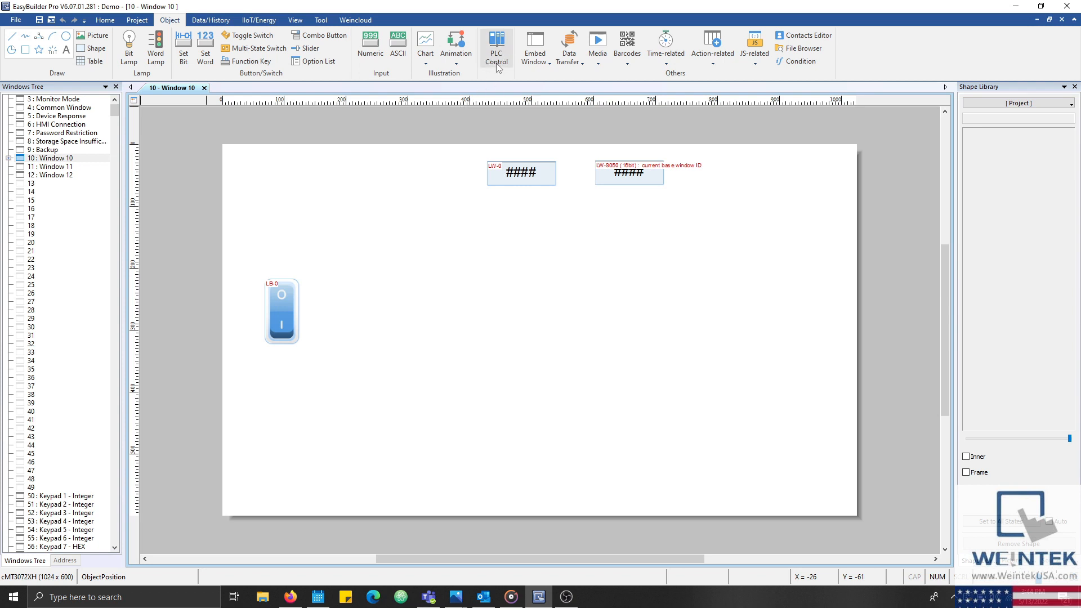
{"action": "left_click", "coordinate": [495, 47]}
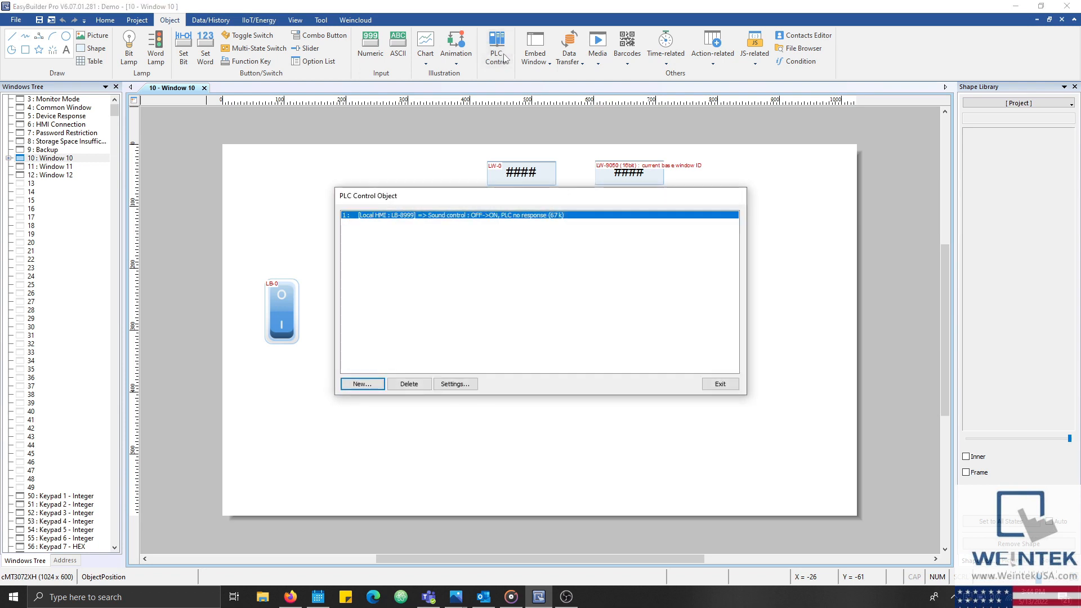
{"action": "mouse_move", "coordinate": [438, 254]}
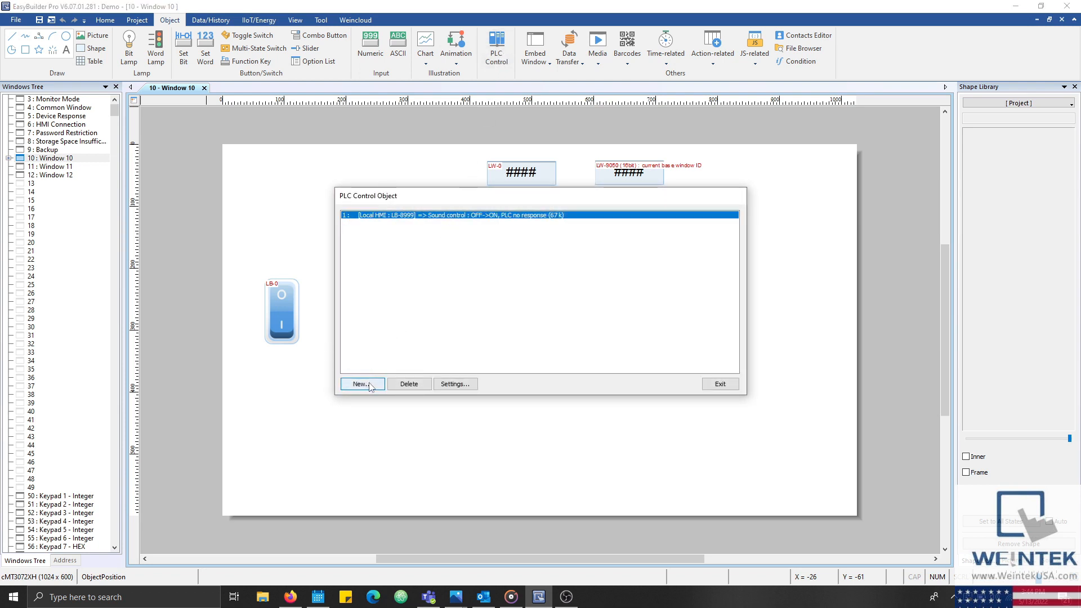
- Add a Change window PLC control triggered by Local HMI LW-0, clearing data after change
{"action": "left_click", "coordinate": [361, 384]}
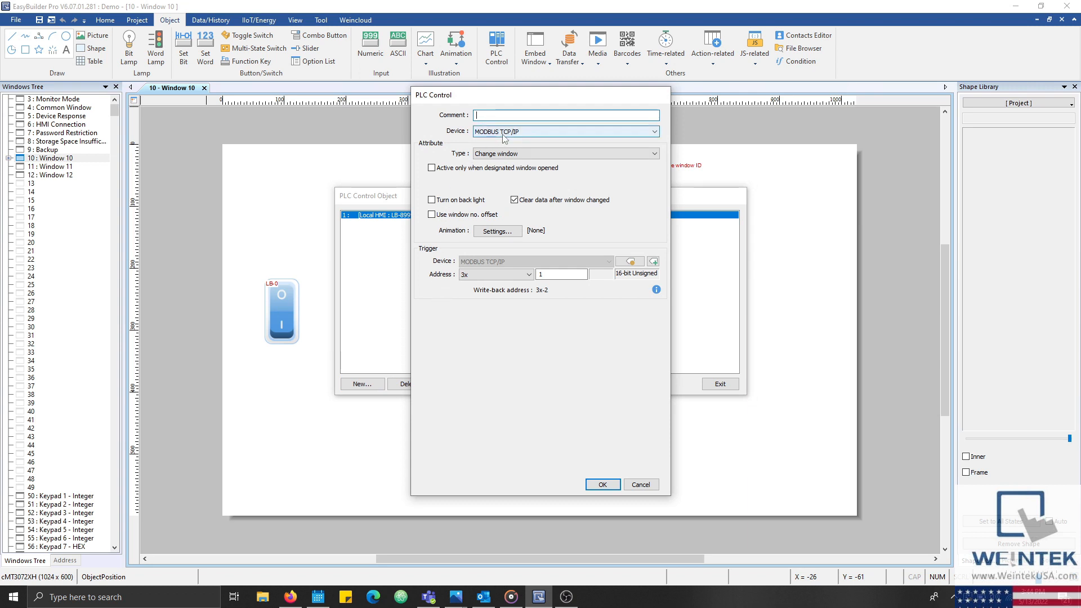
{"action": "left_click", "coordinate": [652, 131]}
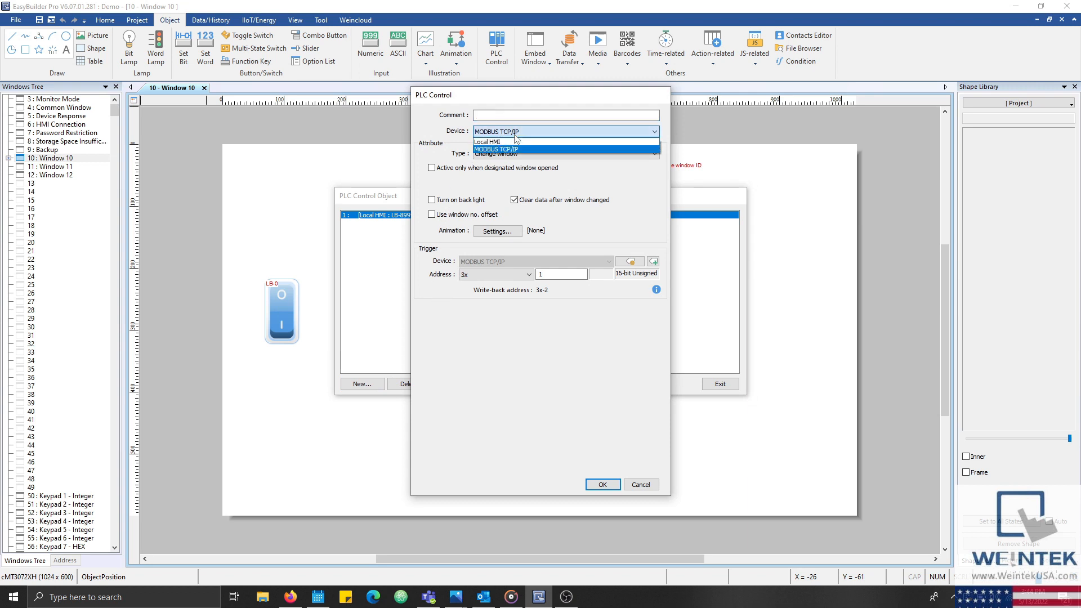
{"action": "left_click", "coordinate": [487, 142]}
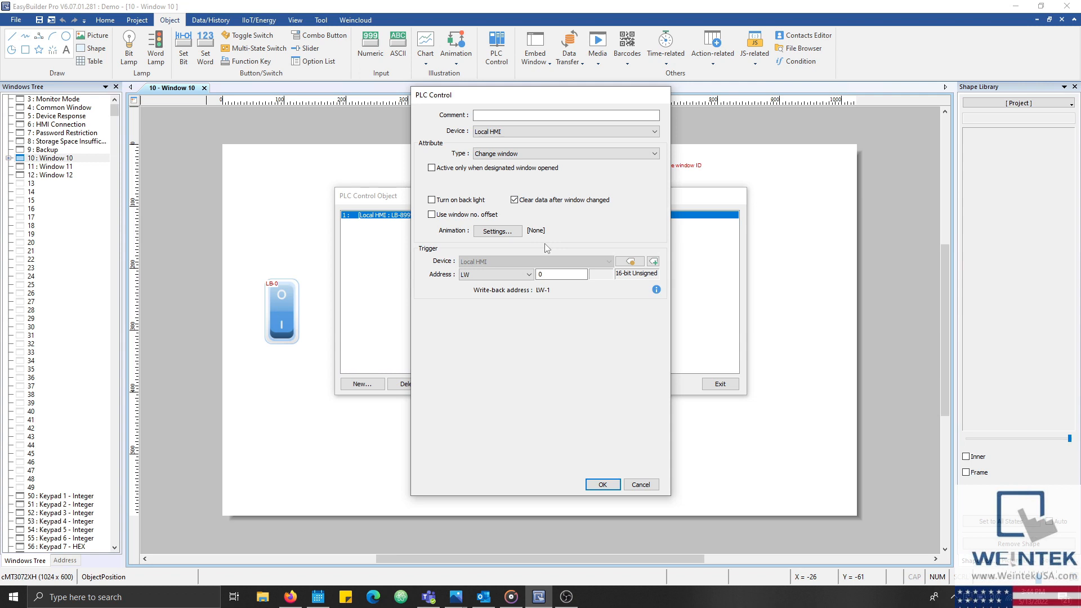
{"action": "mouse_move", "coordinate": [569, 268]}
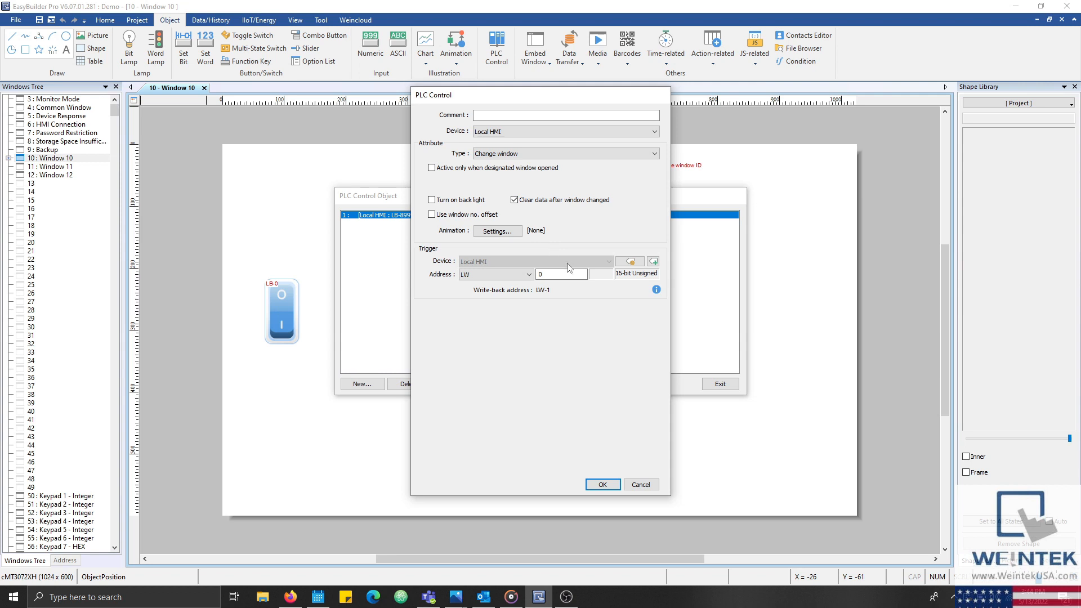
{"action": "mouse_move", "coordinate": [571, 292]}
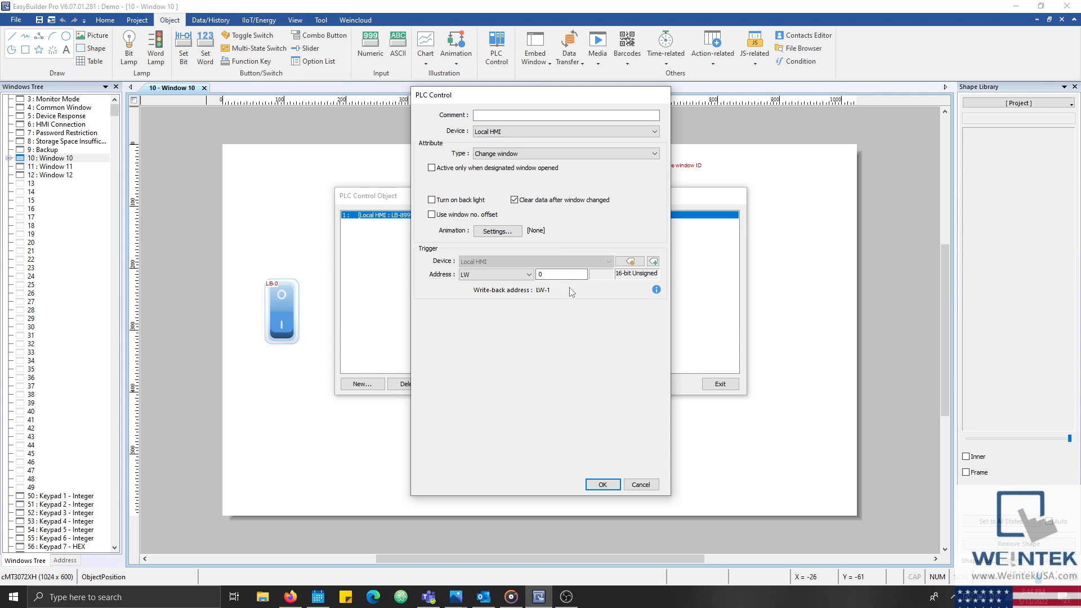
{"action": "mouse_move", "coordinate": [568, 293]}
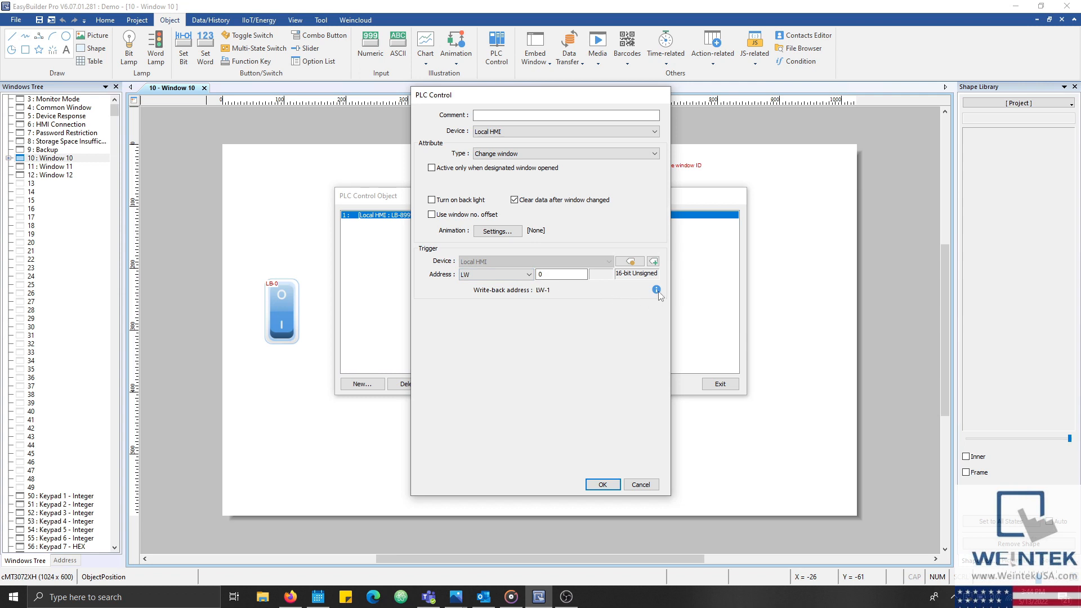
{"action": "mouse_move", "coordinate": [656, 290]}
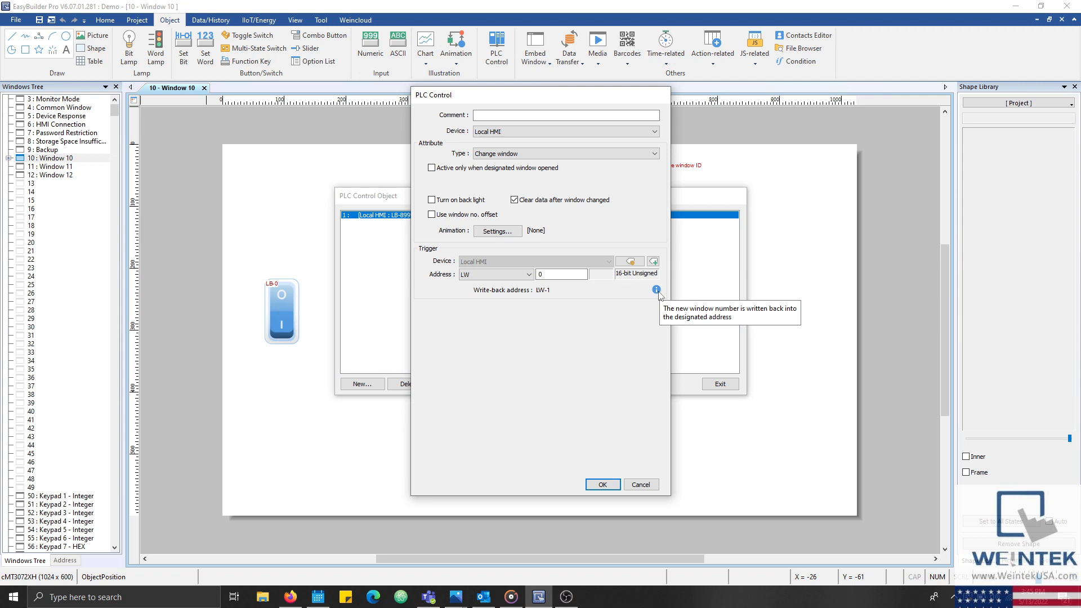
{"action": "mouse_move", "coordinate": [619, 386]}
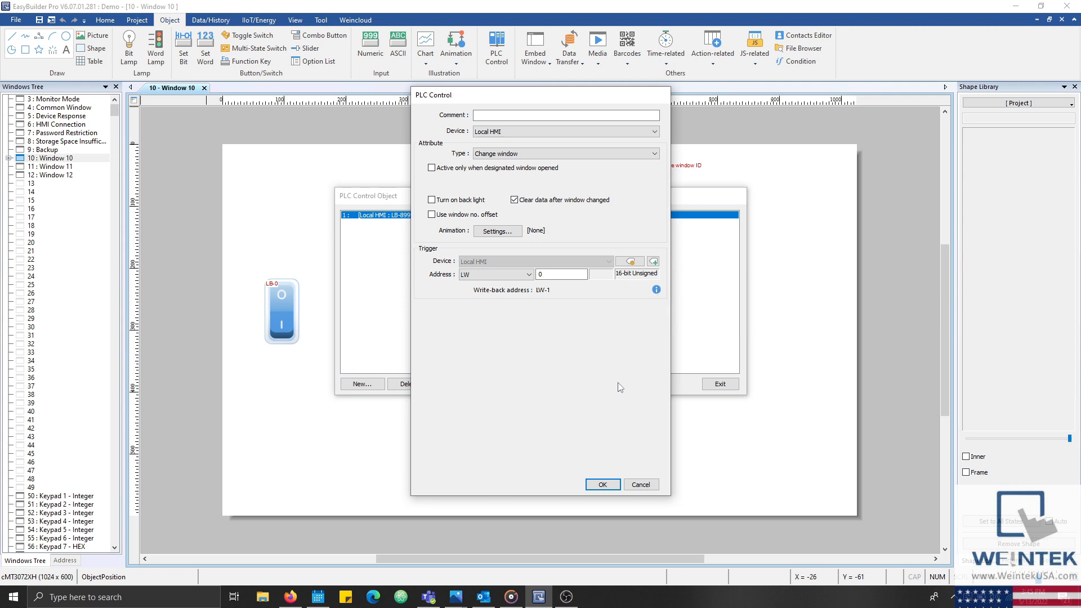
{"action": "mouse_move", "coordinate": [609, 401]}
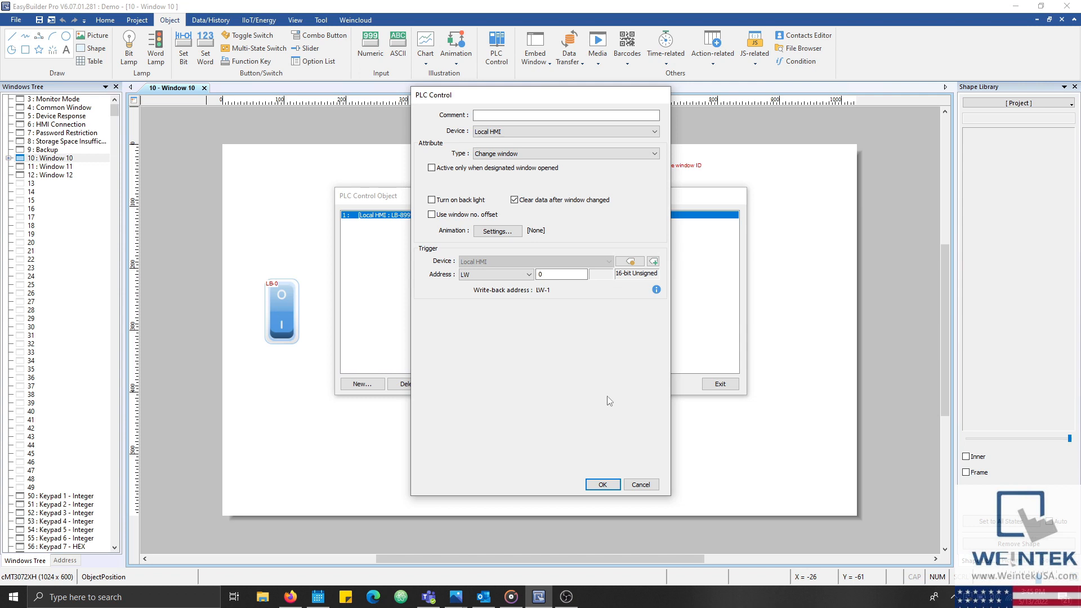
{"action": "left_click", "coordinate": [602, 484]}
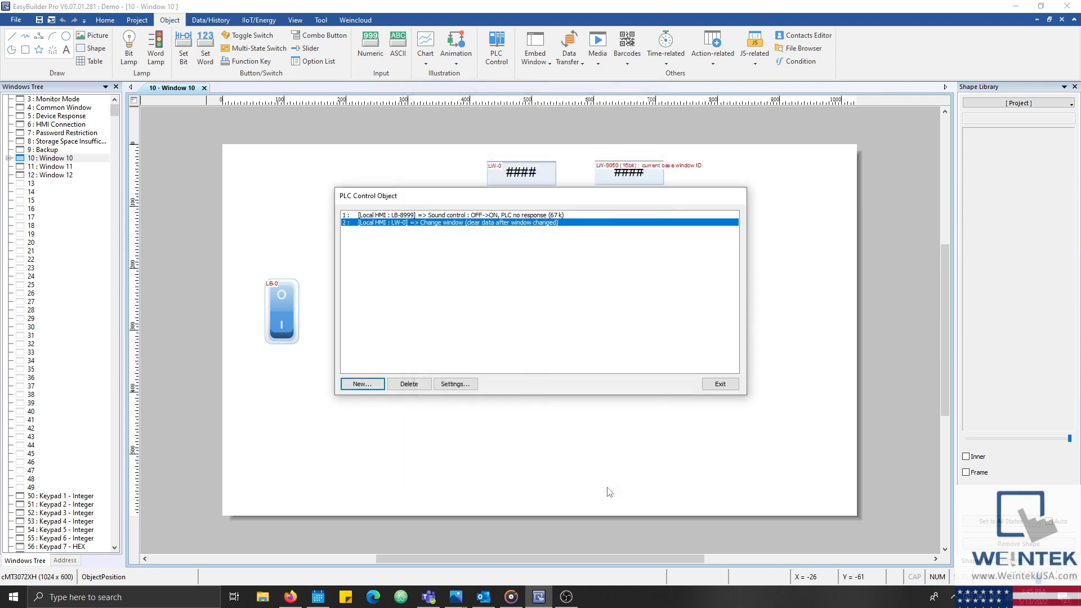
- Close the PLC control list and create new macro_0 from the Macro Manager
{"action": "left_click", "coordinate": [720, 384]}
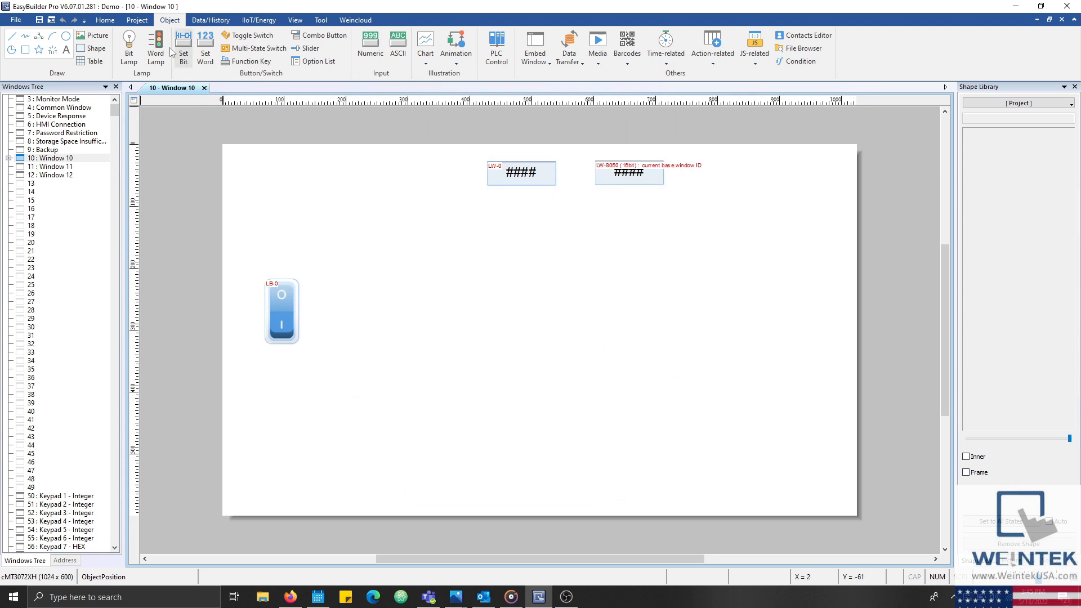
{"action": "left_click", "coordinate": [137, 19]}
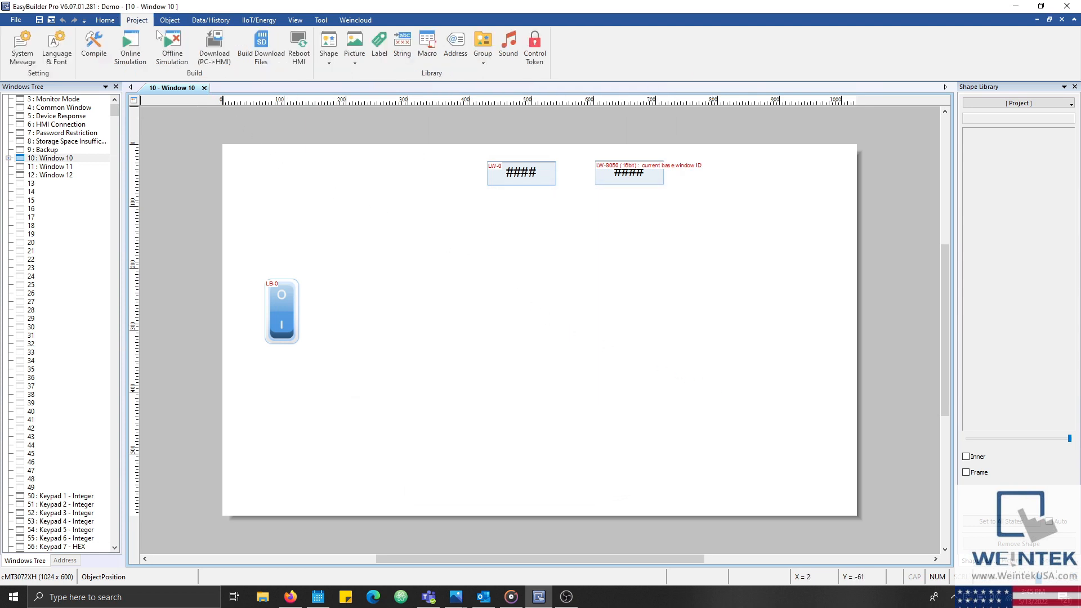
{"action": "mouse_move", "coordinate": [428, 45]}
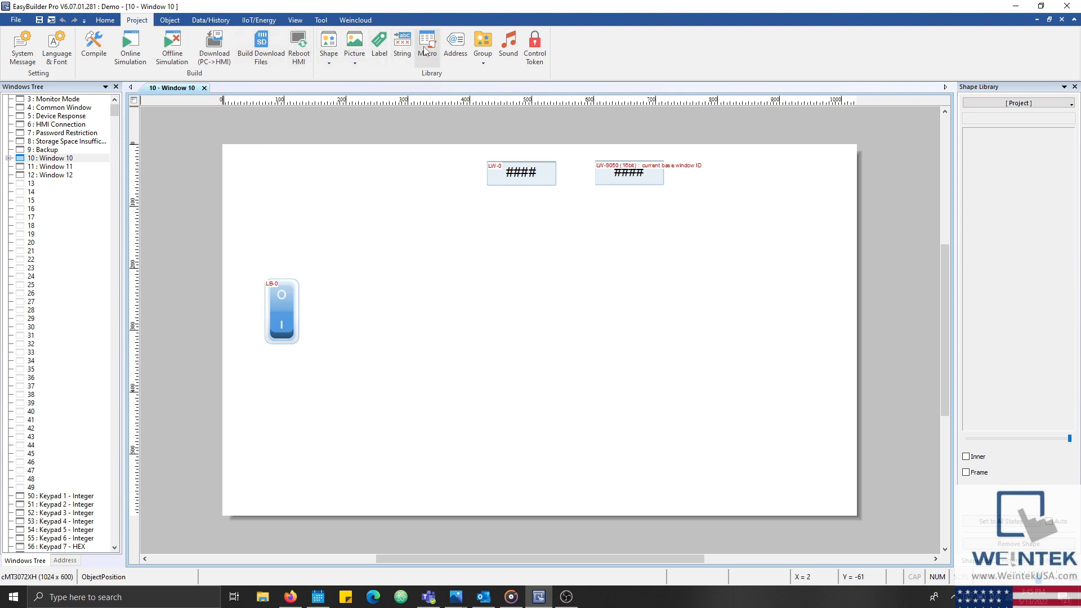
{"action": "mouse_move", "coordinate": [428, 45]}
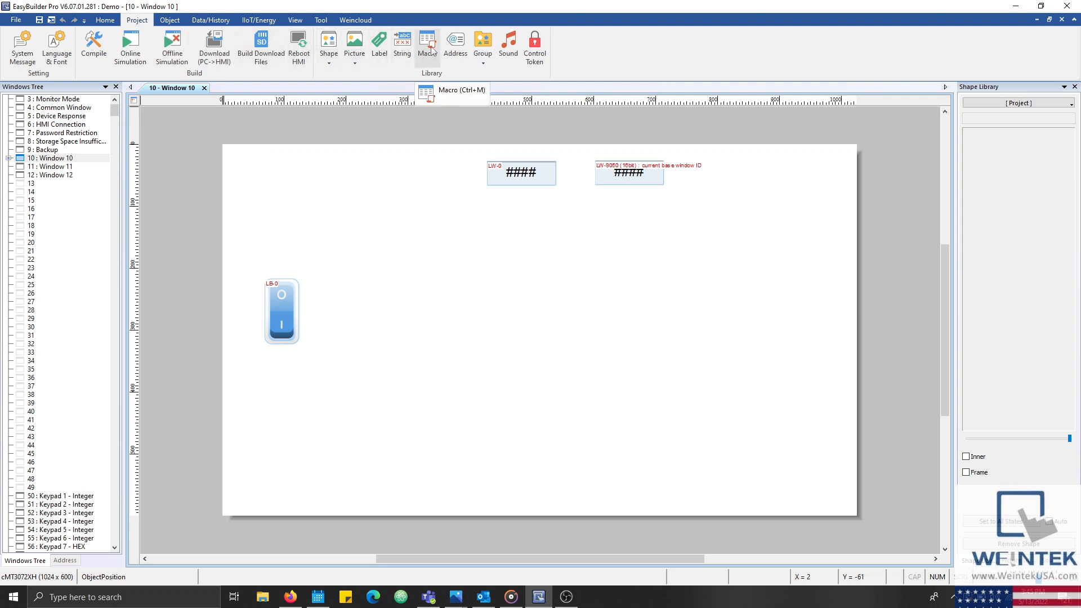
{"action": "left_click", "coordinate": [428, 46]}
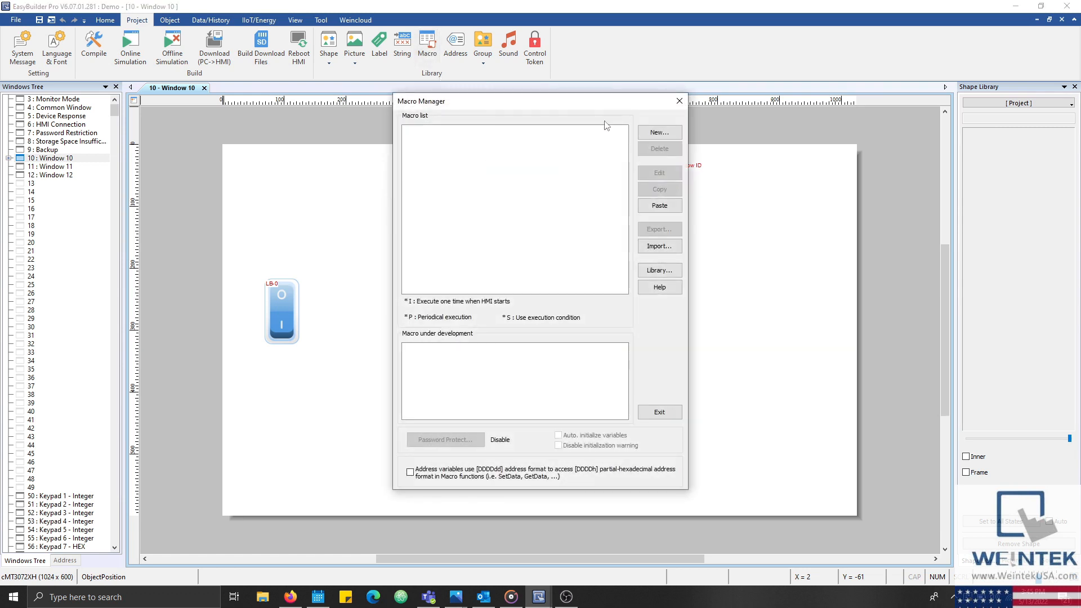
{"action": "left_click", "coordinate": [659, 133]}
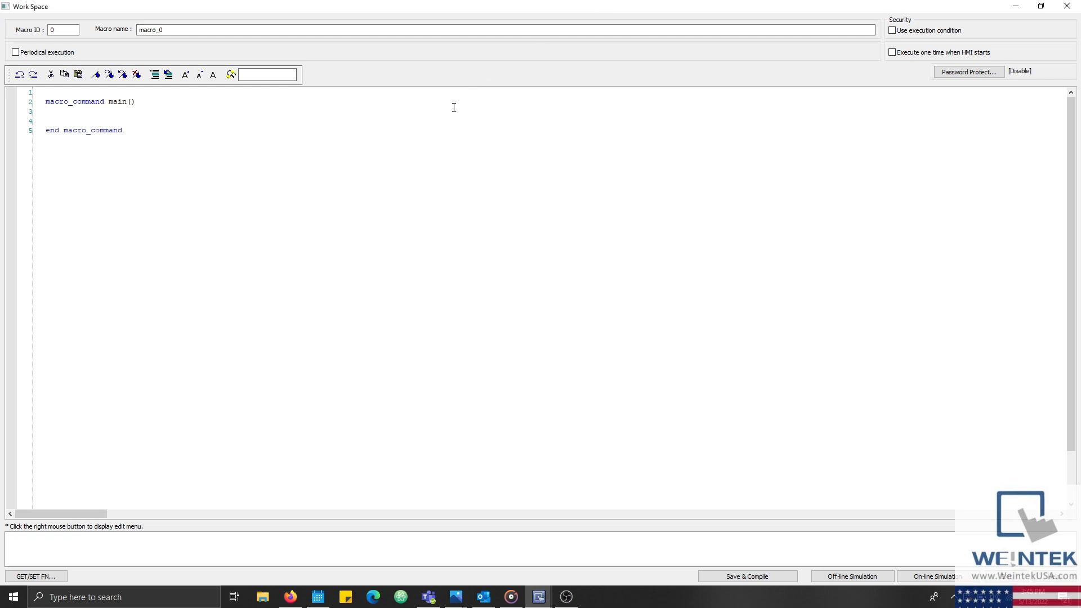
- Declare 'short window = 12' and 'bool eStop = false' inside the macro's main routine
{"action": "left_click", "coordinate": [46, 111]}
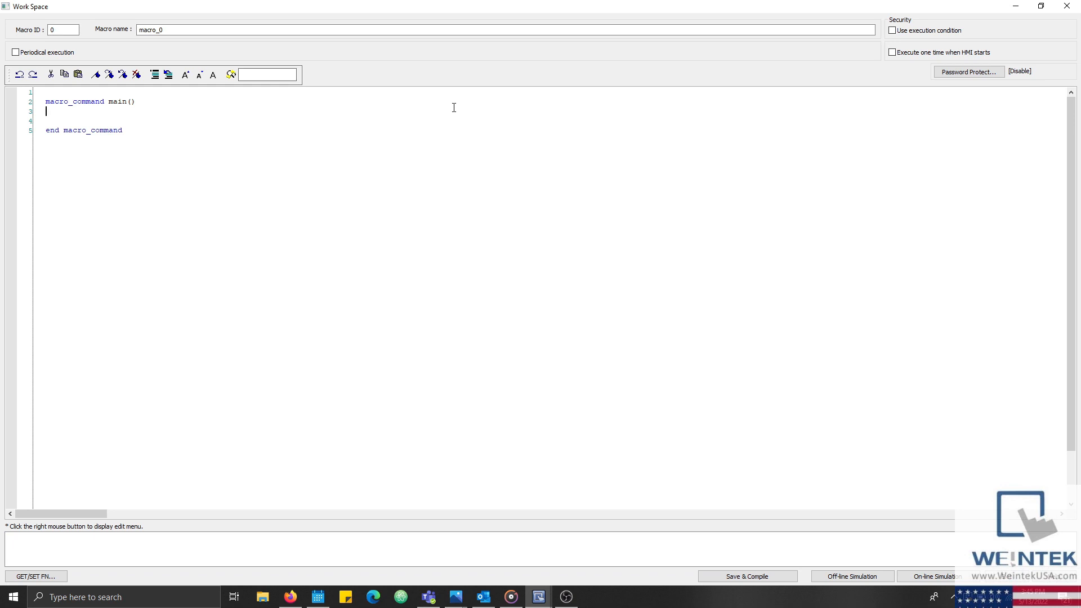
{"action": "type", "text": "short"}
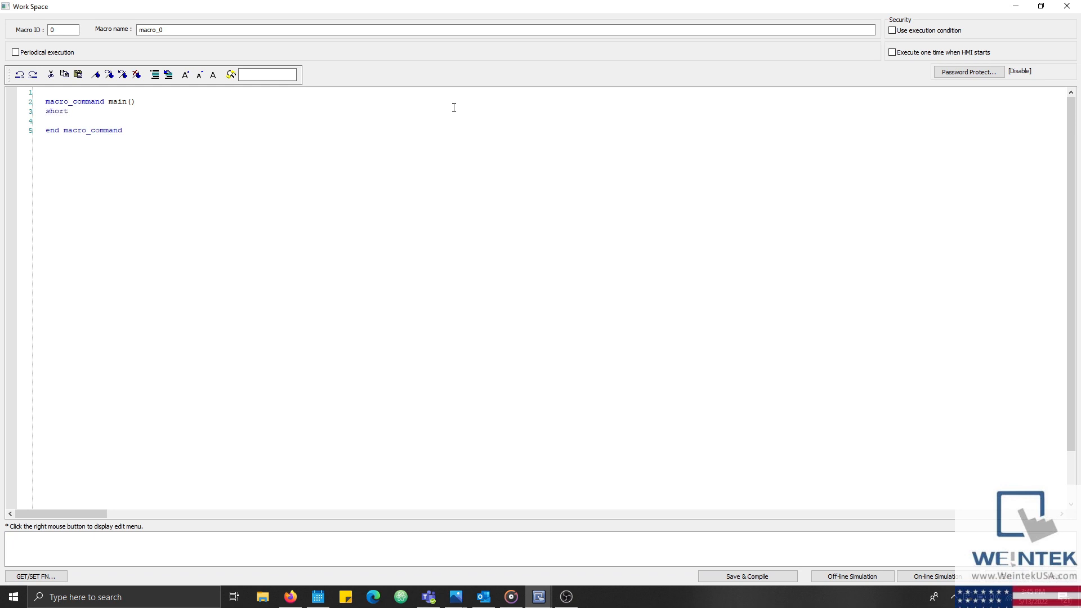
{"action": "type", "text": "wind"}
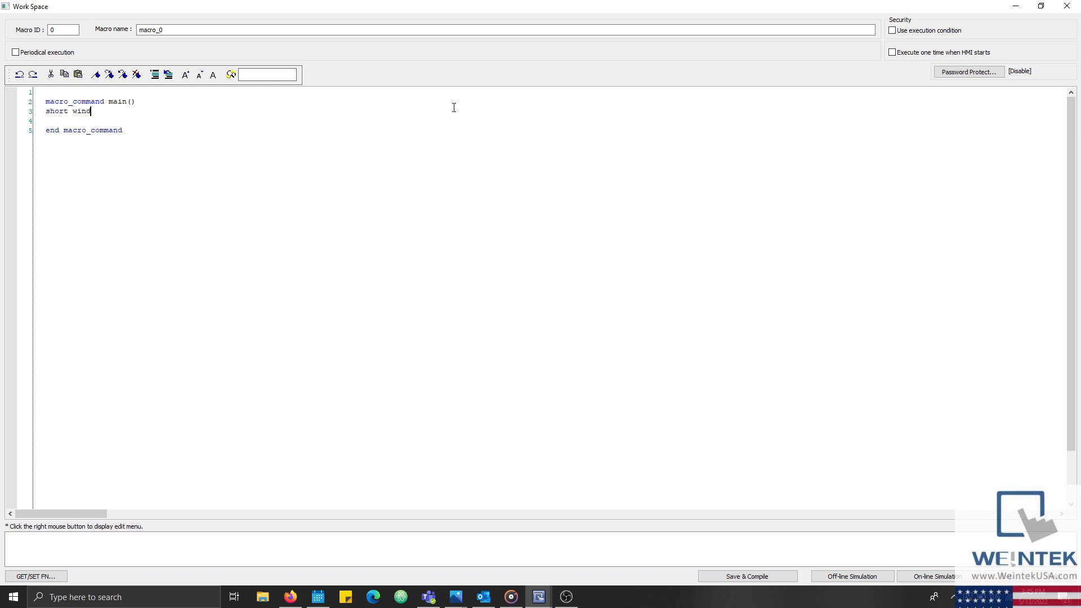
{"action": "type", "text": "ow"}
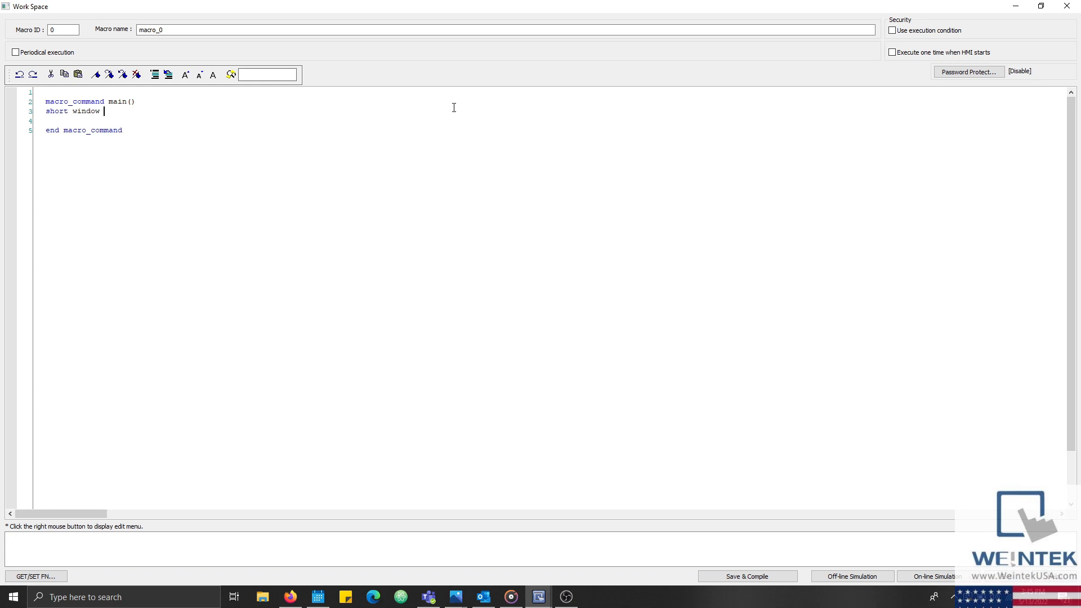
{"action": "type", "text": "= 12"}
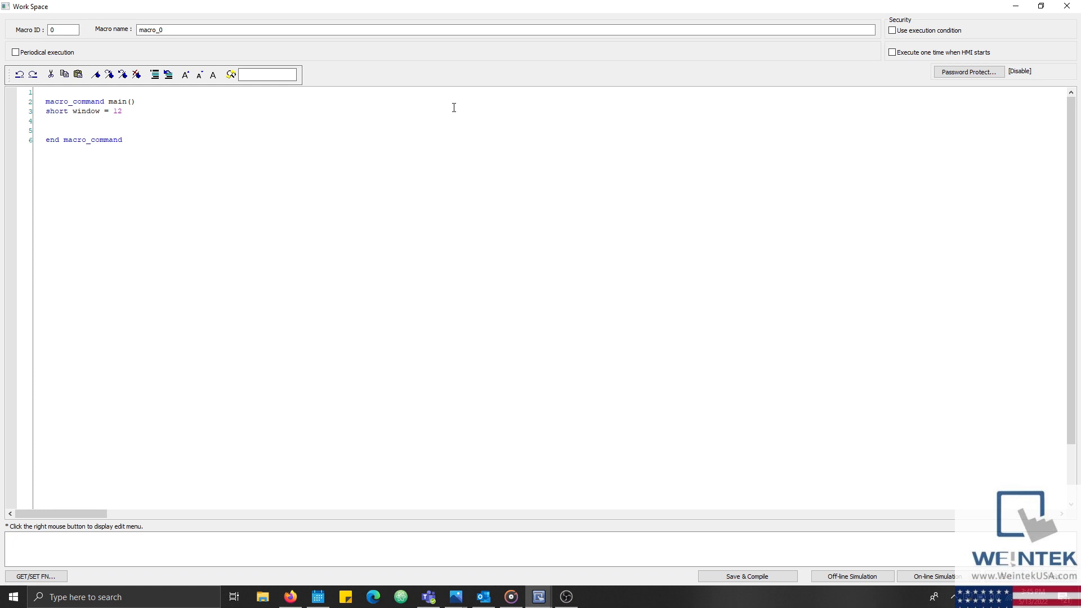
{"action": "type", "text": "bool"}
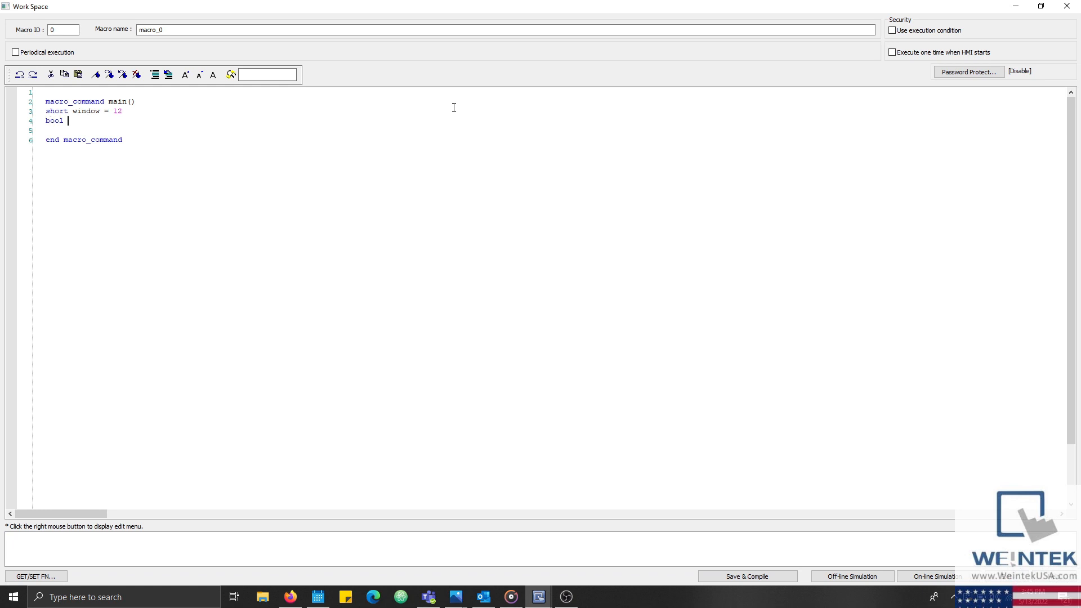
{"action": "type", "text": "eStop"}
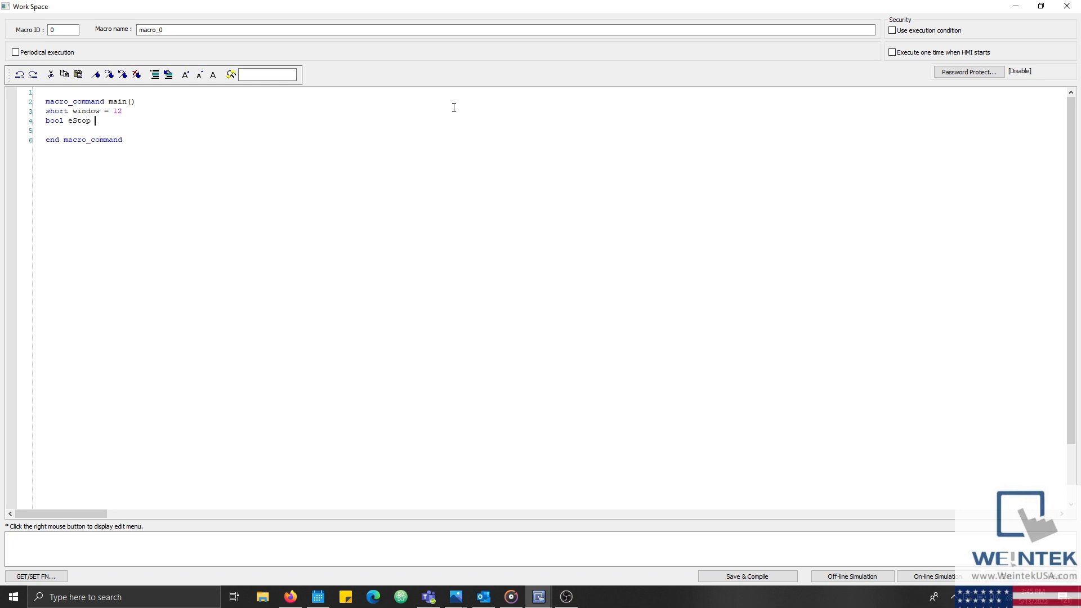
{"action": "type", "text": "= false"}
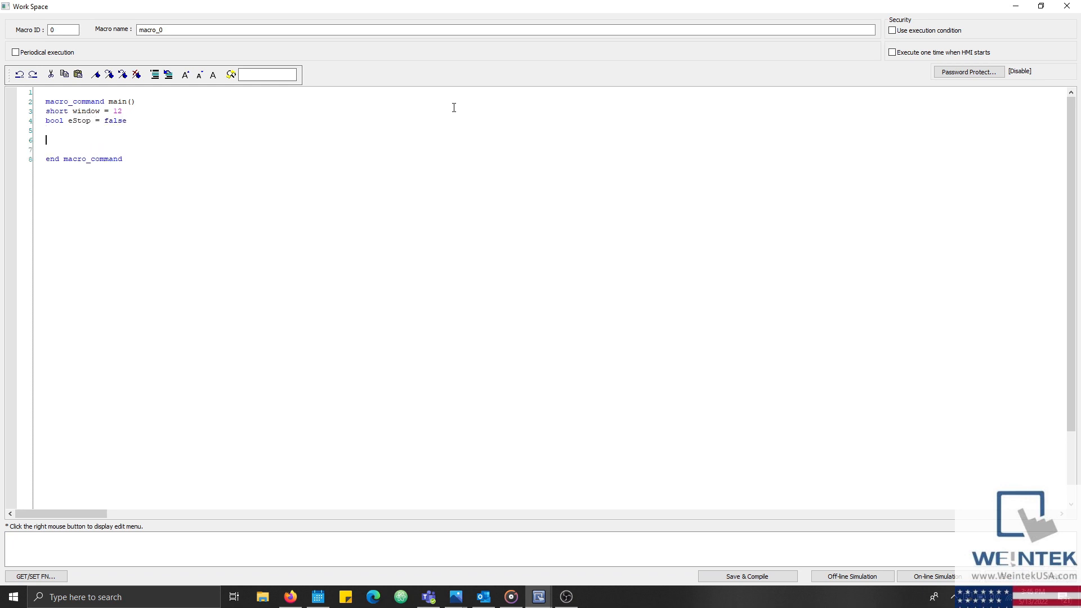
{"action": "mouse_move", "coordinate": [238, 341]}
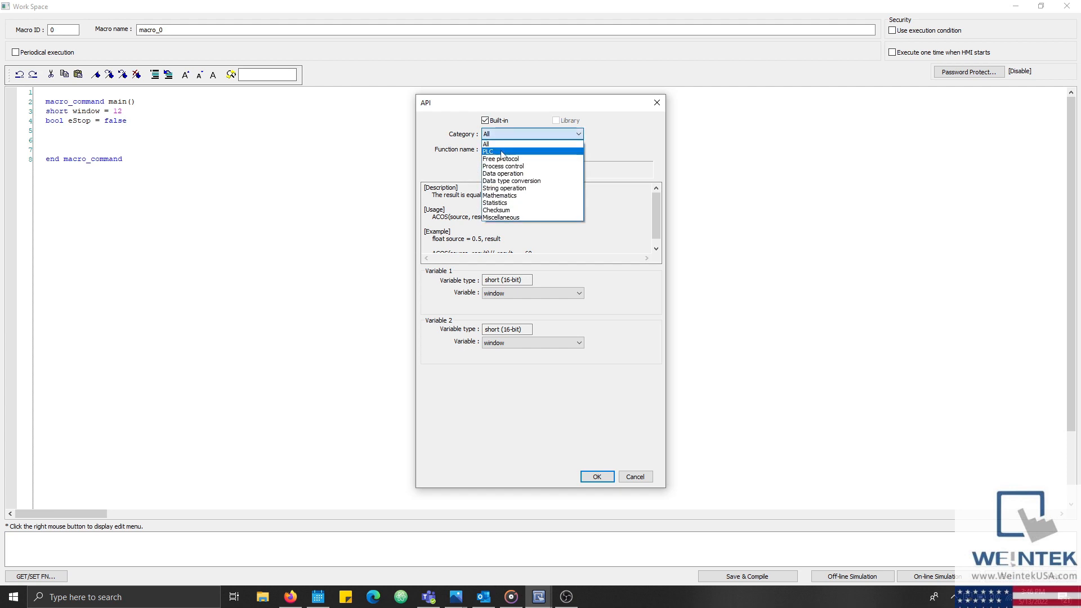
- Insert GetData(eStop, "MODBUS TCP/IP", 0x, 1, 1) using the PLC category function picker
{"action": "left_click", "coordinate": [489, 151]}
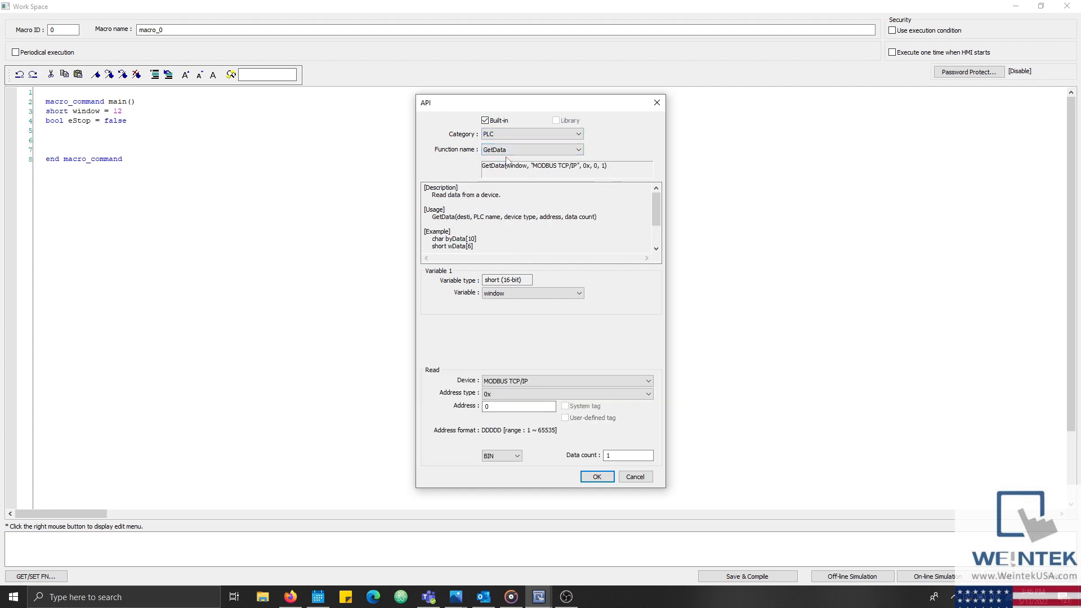
{"action": "mouse_move", "coordinate": [563, 284]}
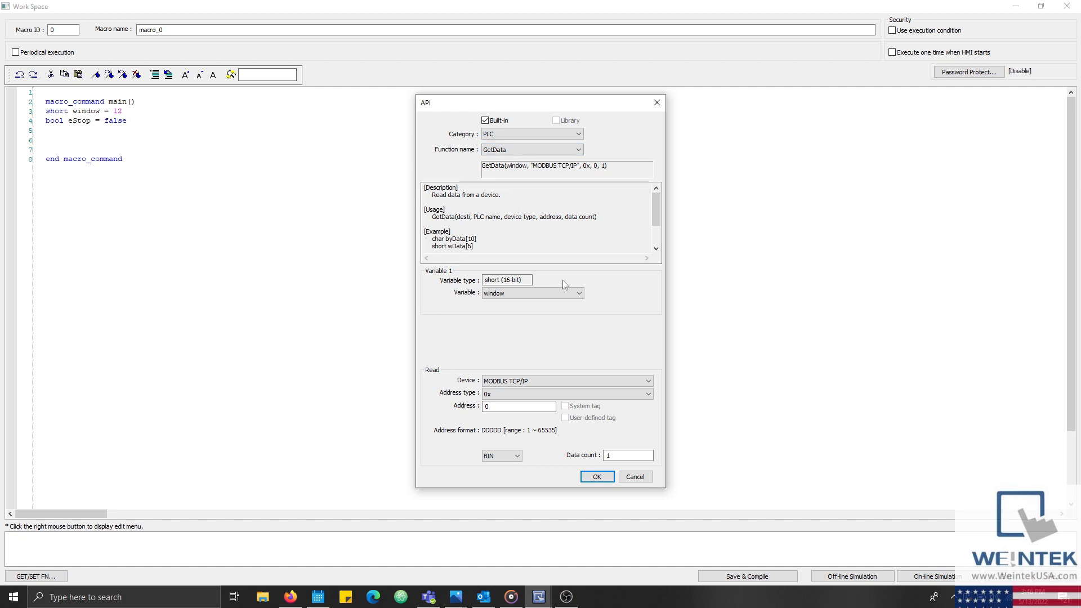
{"action": "left_click", "coordinate": [576, 292]}
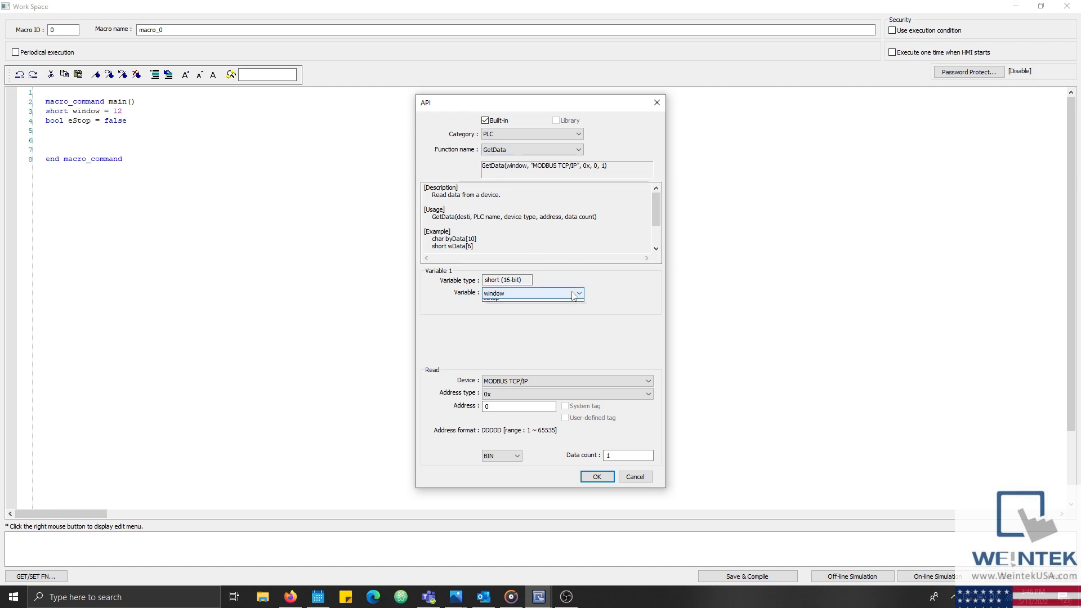
{"action": "left_click", "coordinate": [492, 301]}
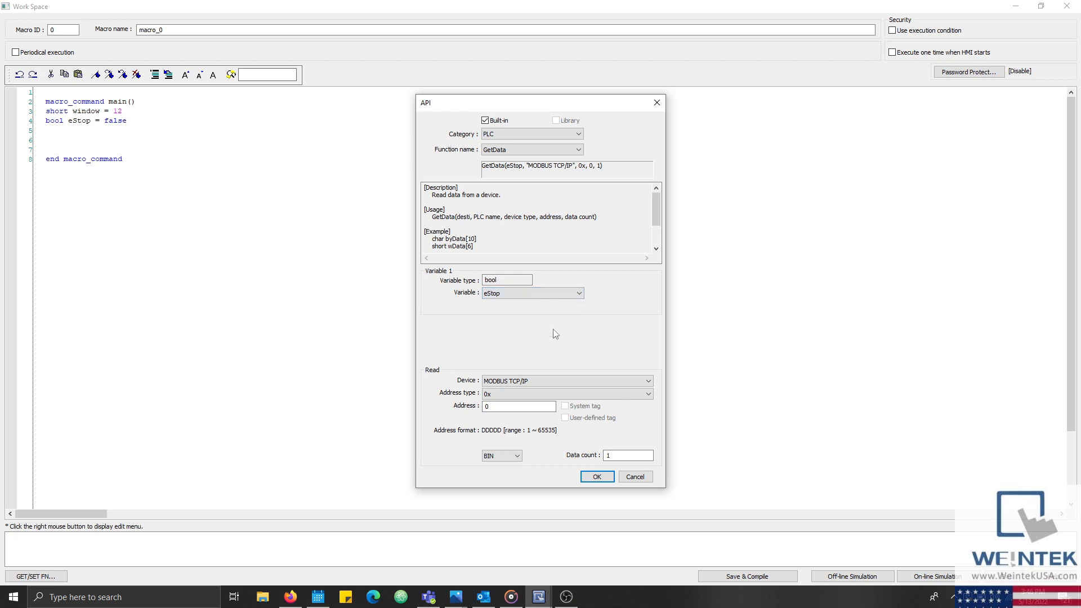
{"action": "left_click", "coordinate": [518, 405]}
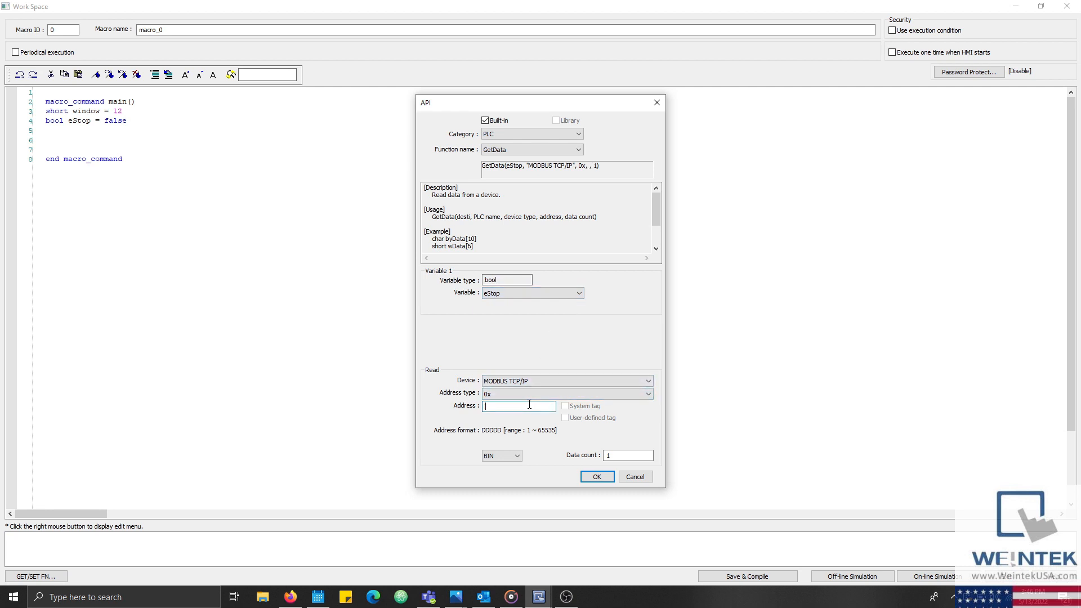
{"action": "type", "text": "1"}
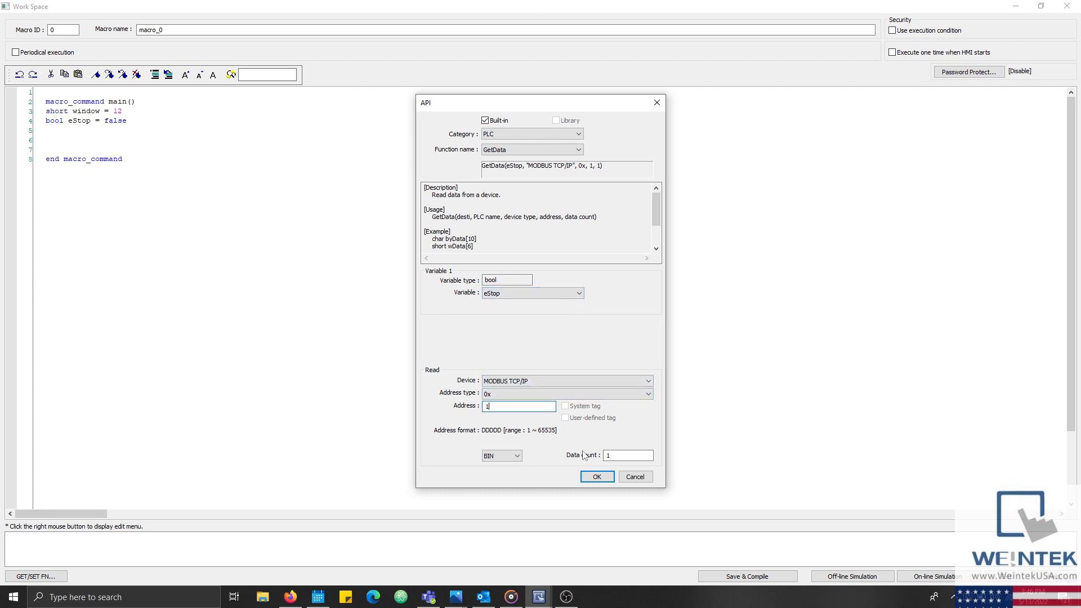
{"action": "left_click", "coordinate": [595, 476]}
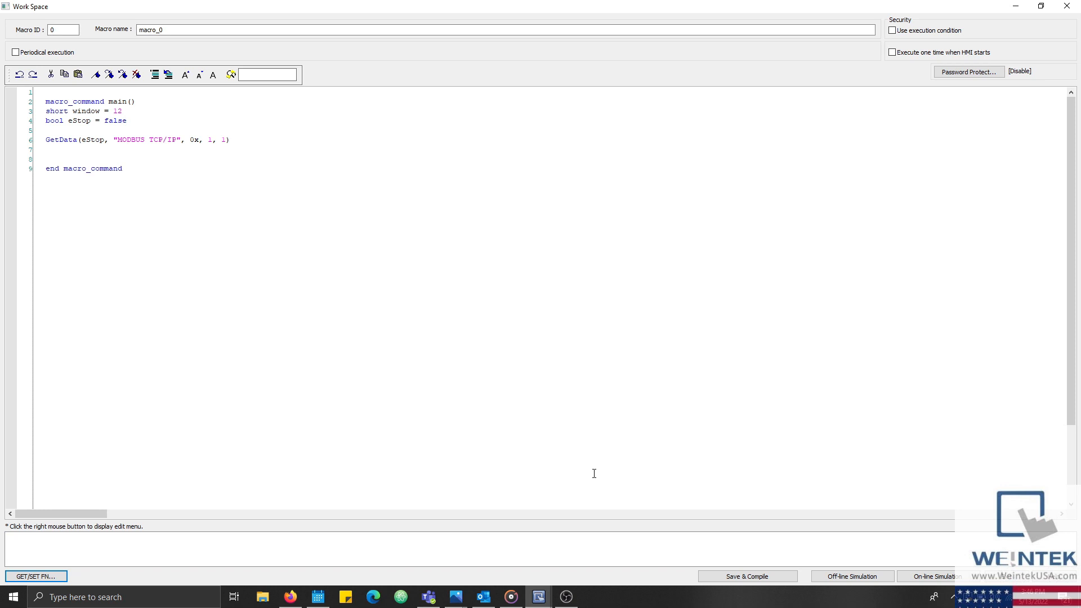
{"action": "mouse_move", "coordinate": [253, 550]}
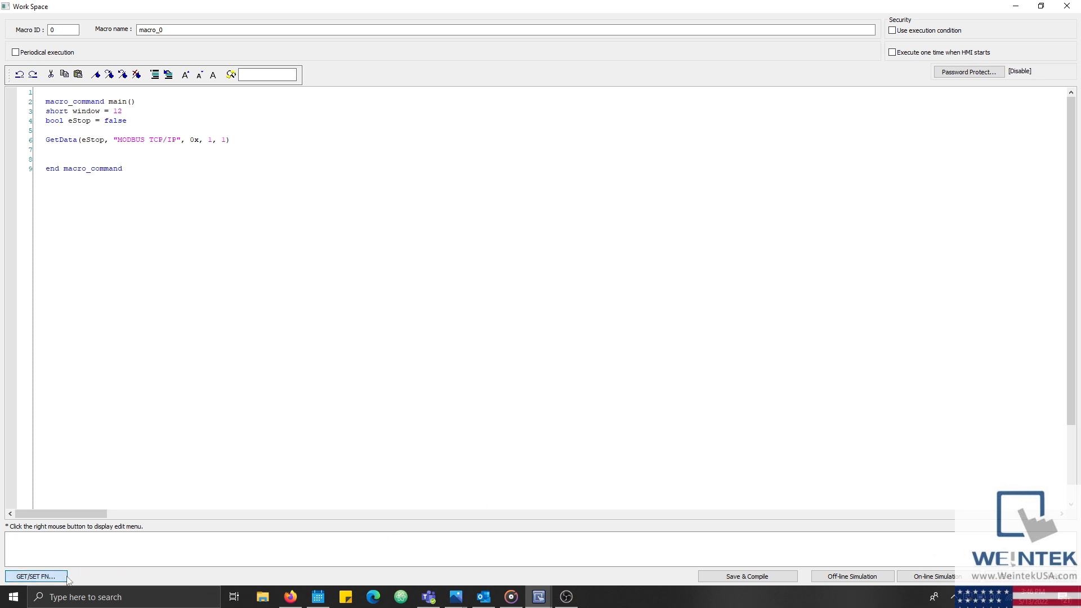
- Insert SetData(window, "Local HMI", LW, 0, 1) after the GetData call
{"action": "left_click", "coordinate": [35, 576]}
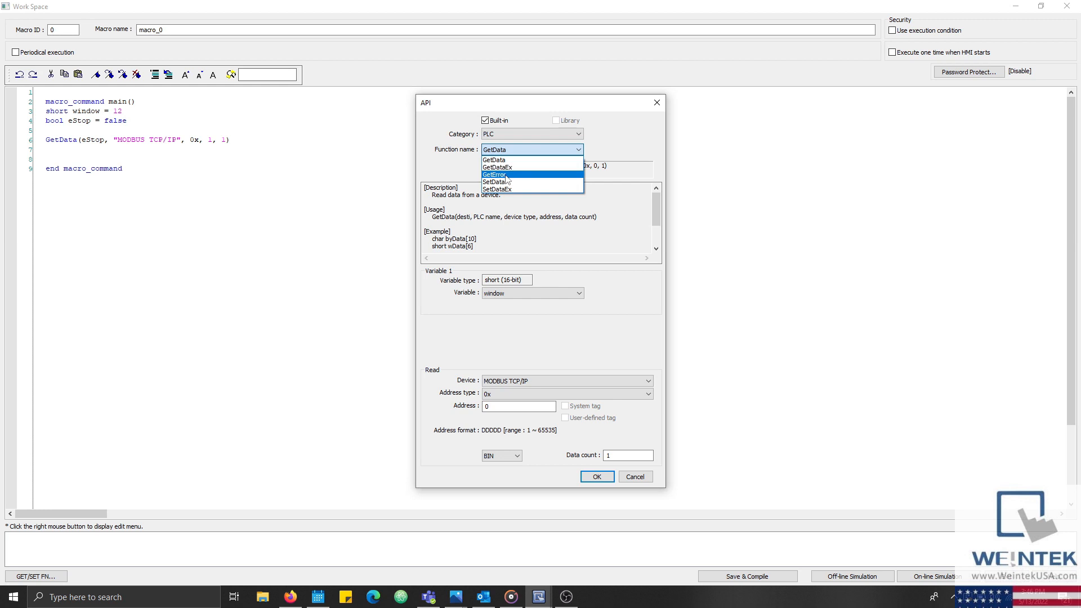
{"action": "left_click", "coordinate": [494, 181]}
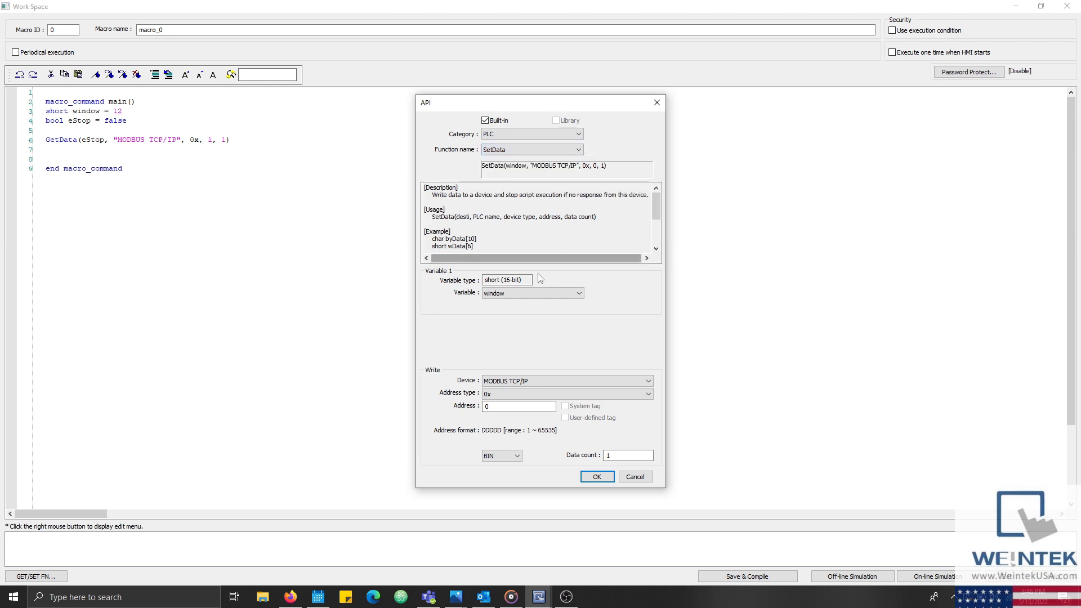
{"action": "left_click", "coordinate": [530, 293]}
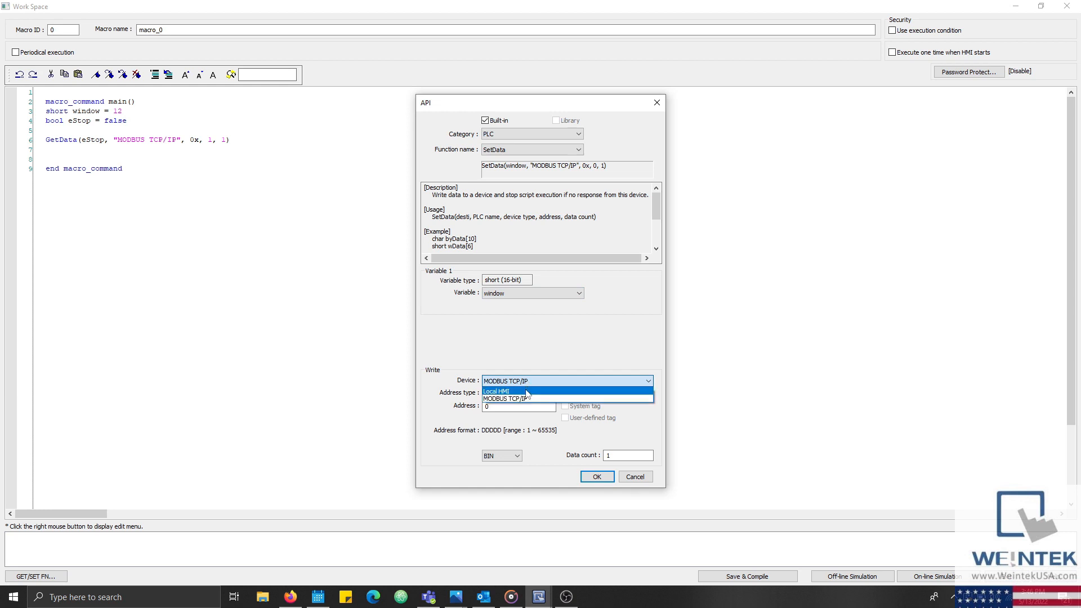
{"action": "left_click", "coordinate": [496, 391]}
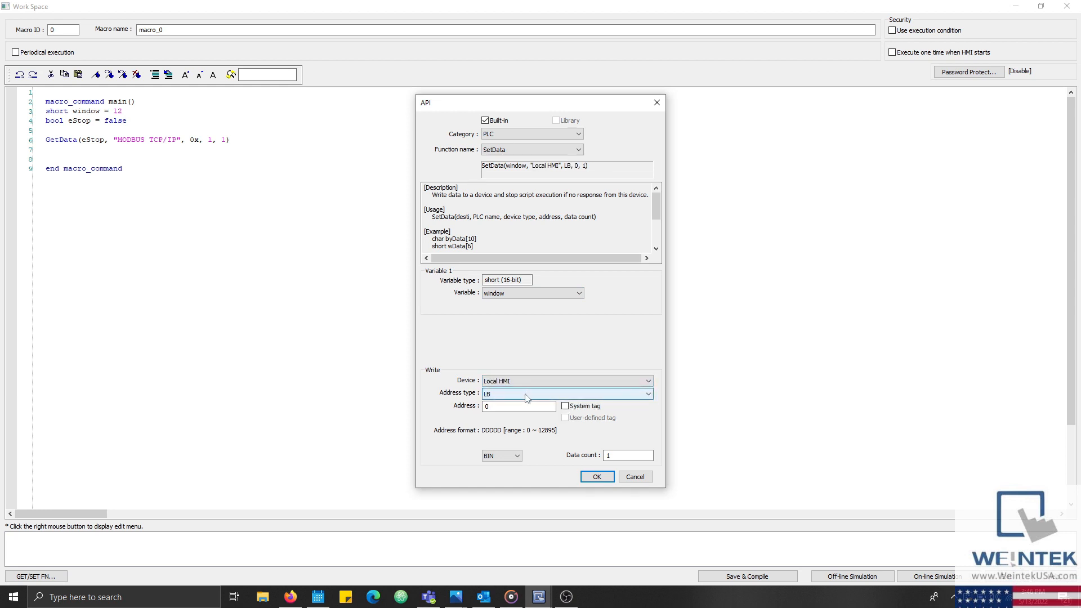
{"action": "left_click", "coordinate": [565, 394]}
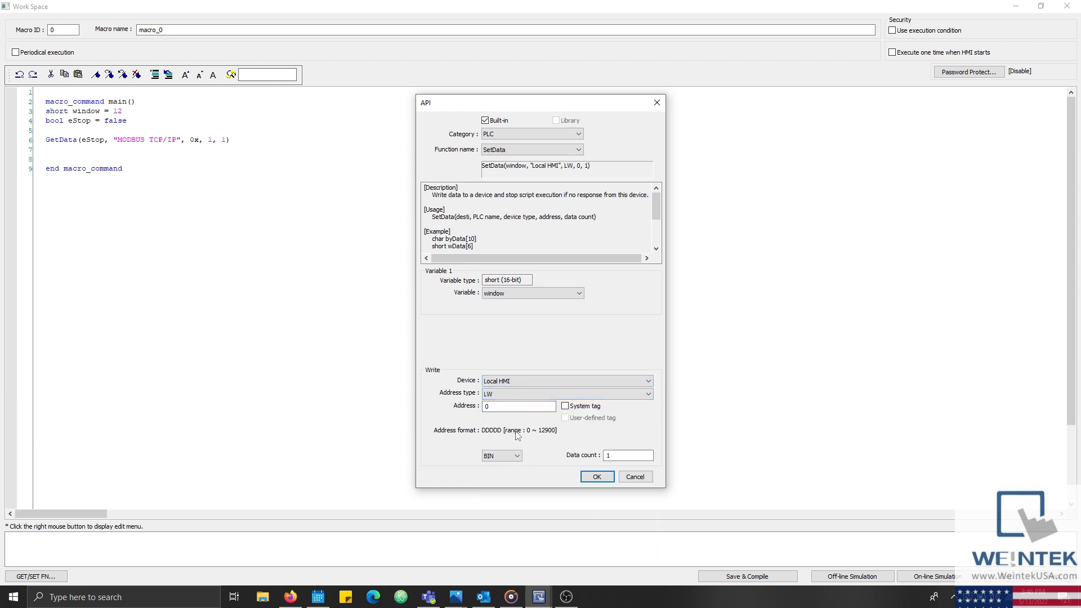
{"action": "left_click", "coordinate": [597, 476]}
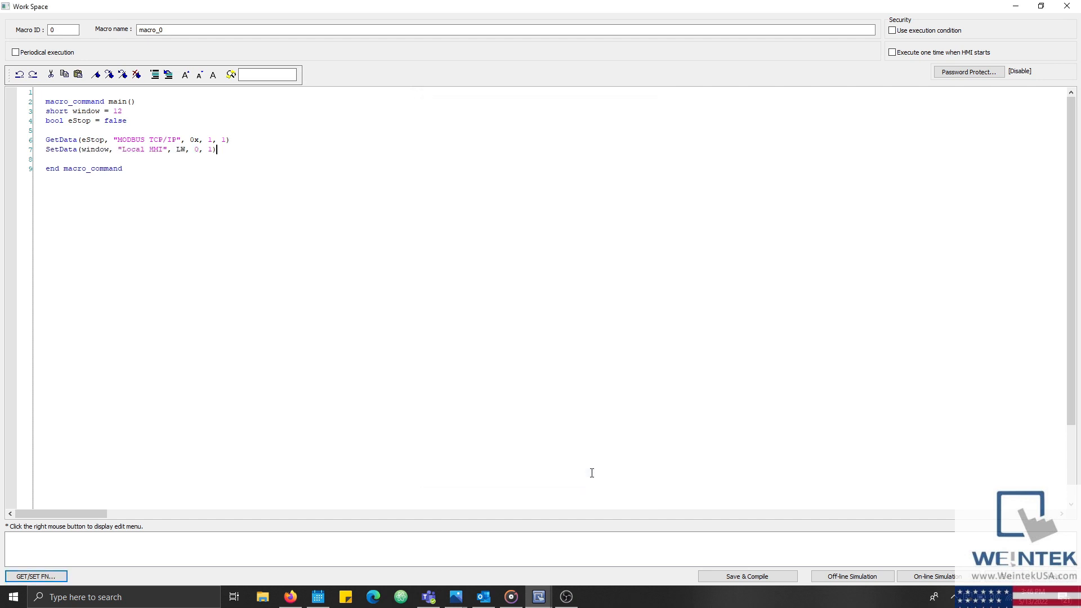
- Wrap the SetData call in an 'if eStop then … end if' block
{"action": "left_click", "coordinate": [224, 139]}
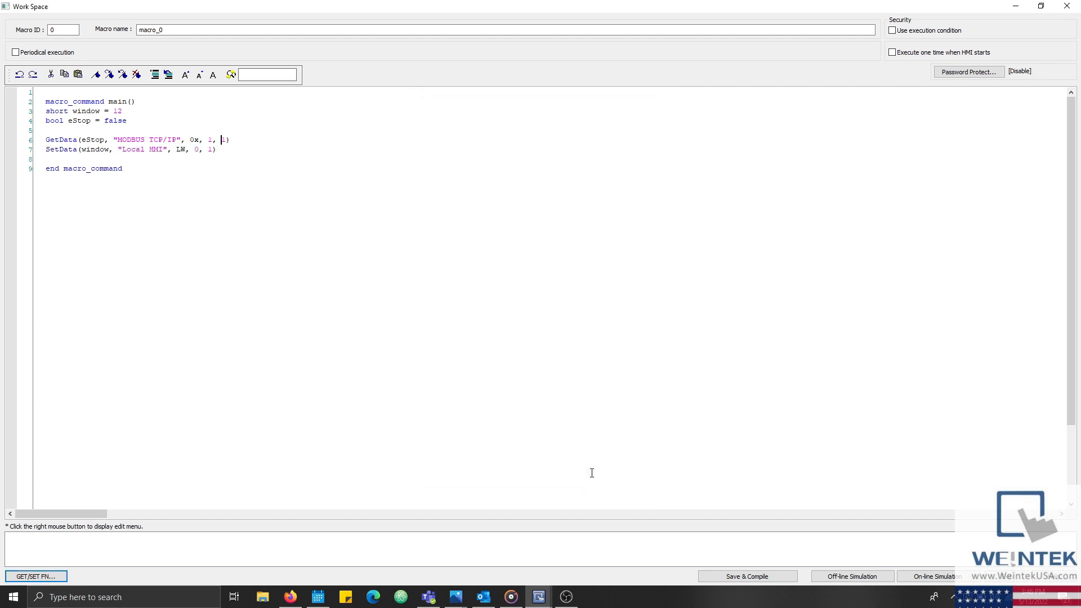
{"action": "key", "text": "enter"}
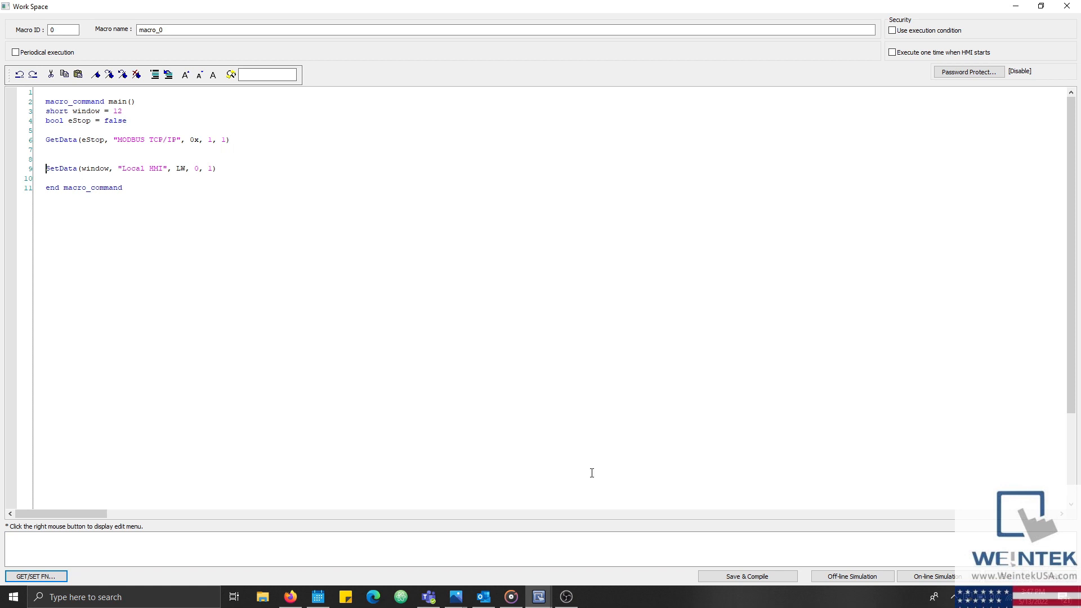
{"action": "type", "text": "if"}
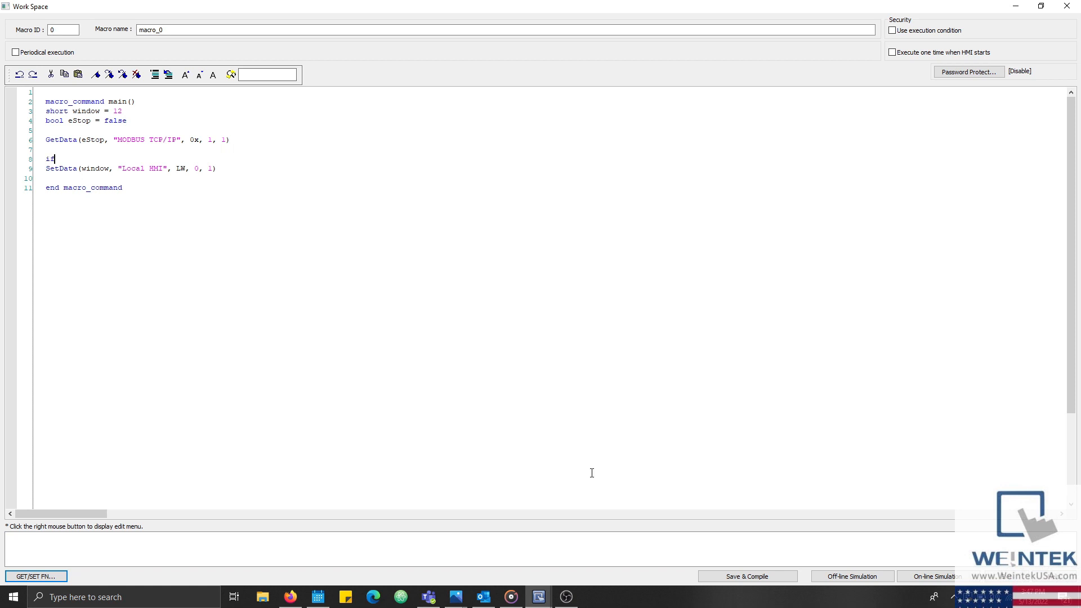
{"action": "type", "text": "eStop"}
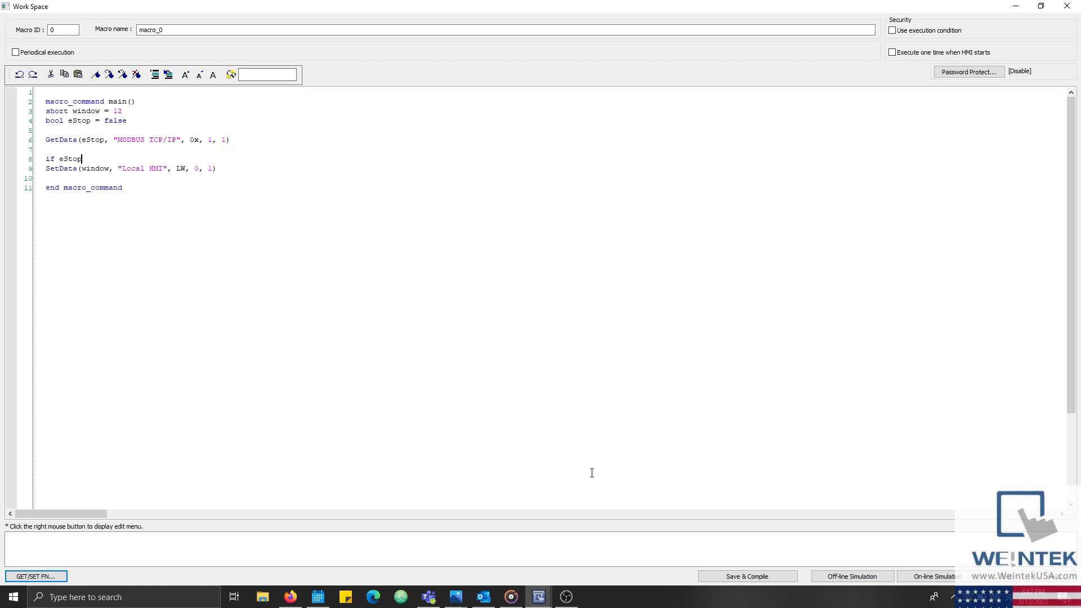
{"action": "type", "text": "then"}
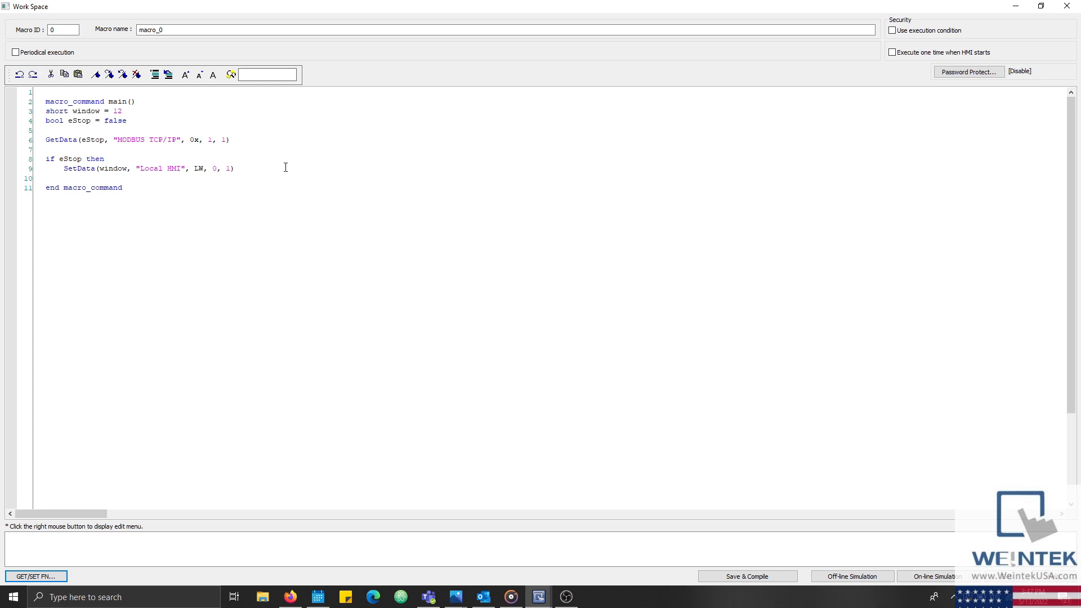
{"action": "type", "text": "end"}
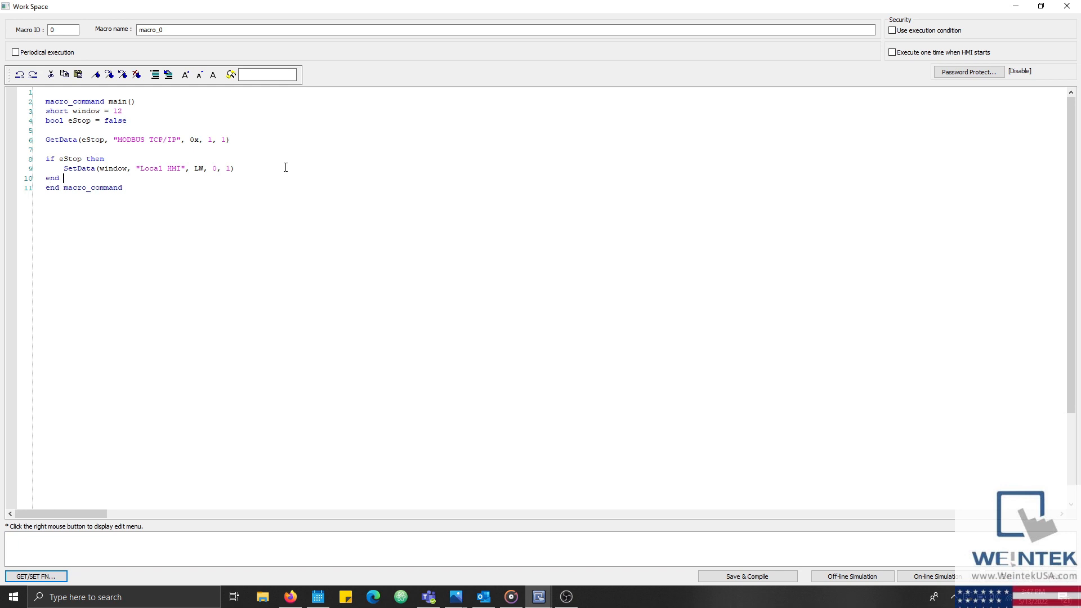
{"action": "type", "text": "if"}
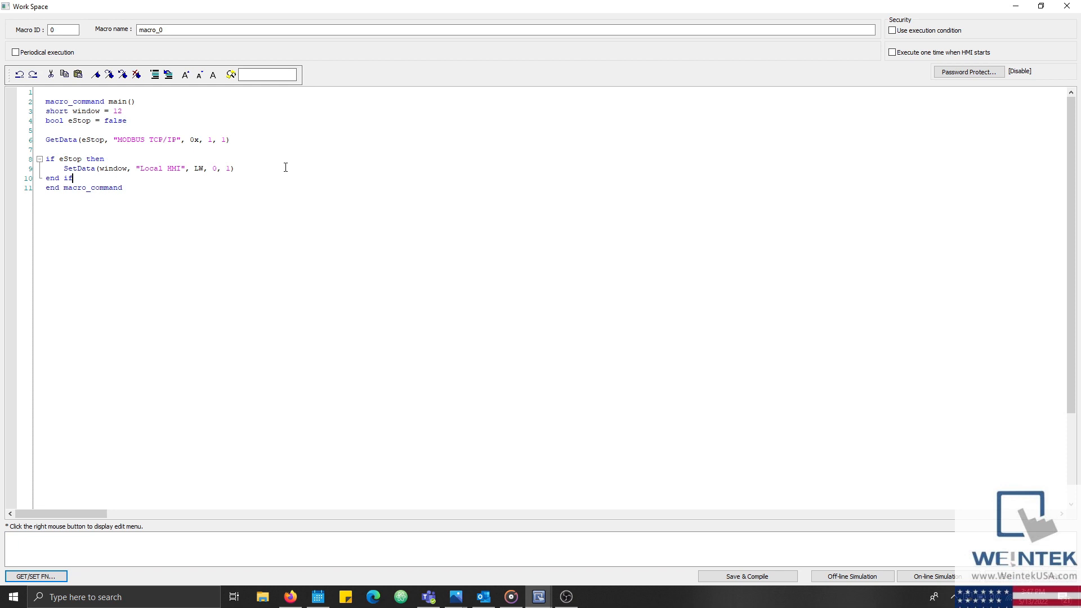
- Enable periodical execution every 5 × 100 ms, then save and compile the macro
{"action": "left_click", "coordinate": [14, 52]}
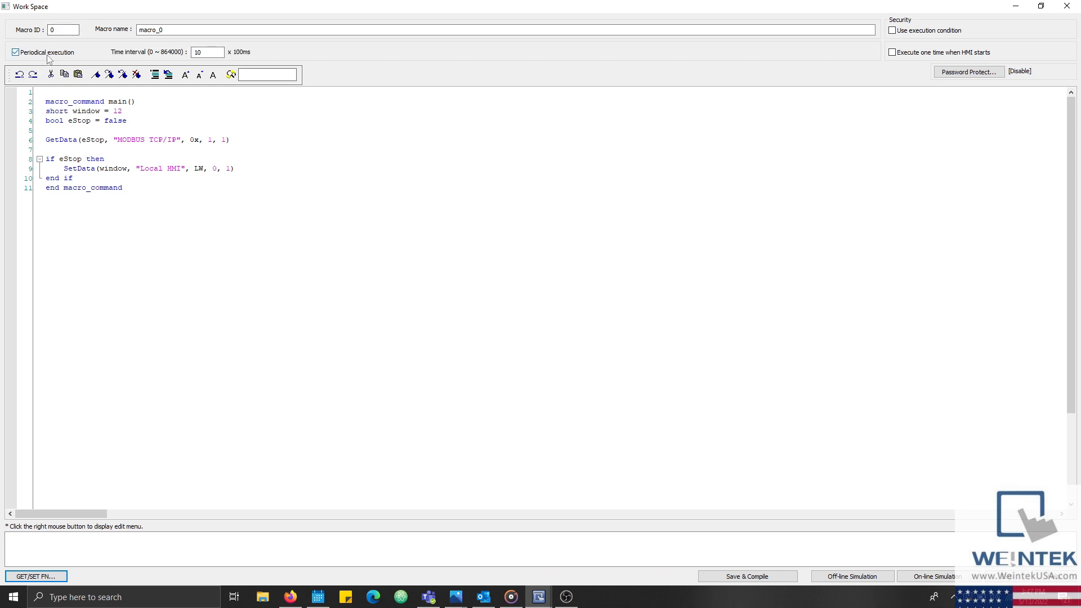
{"action": "type", "text": "1"}
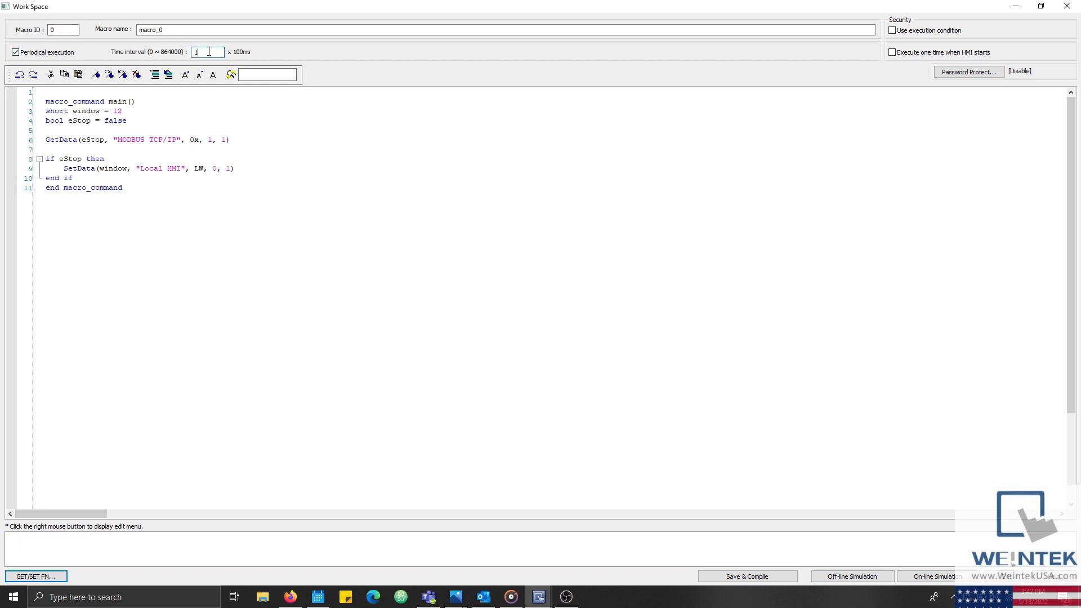
{"action": "type", "text": "5"}
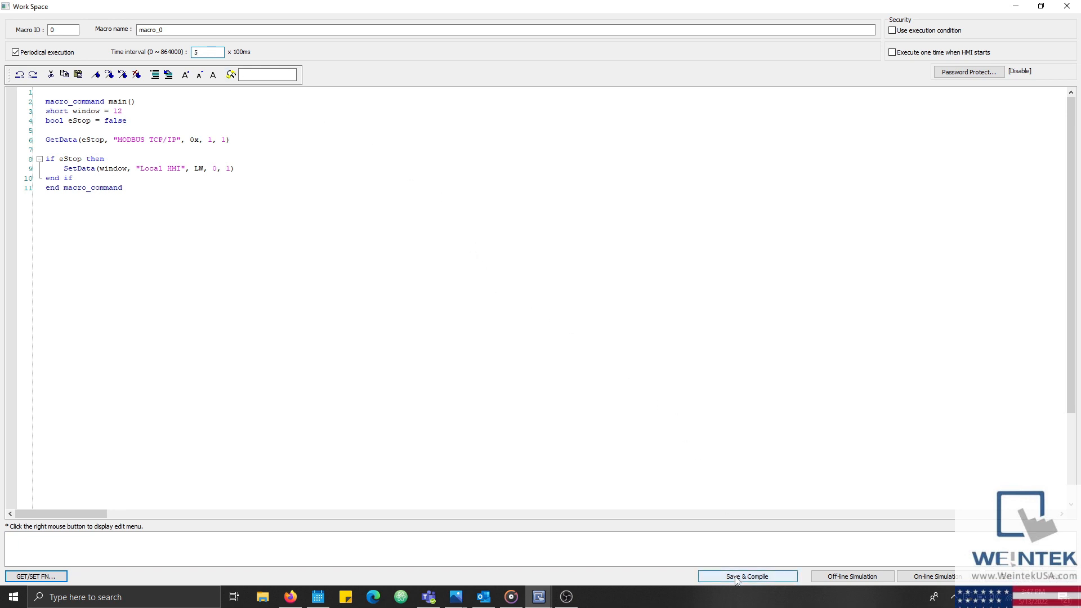
{"action": "left_click", "coordinate": [747, 577]}
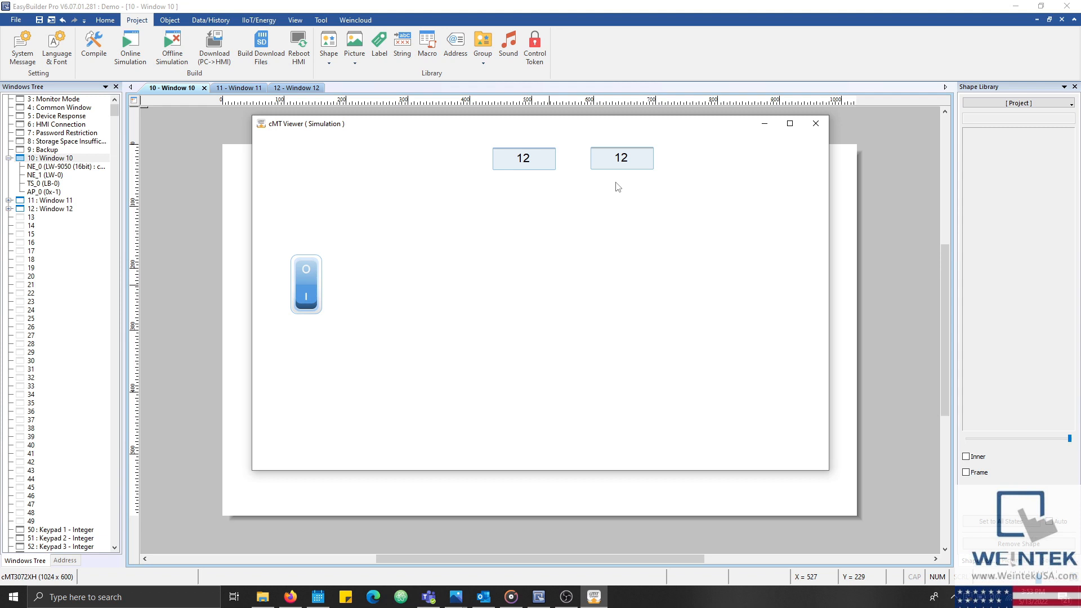
{"action": "mouse_move", "coordinate": [817, 124]}
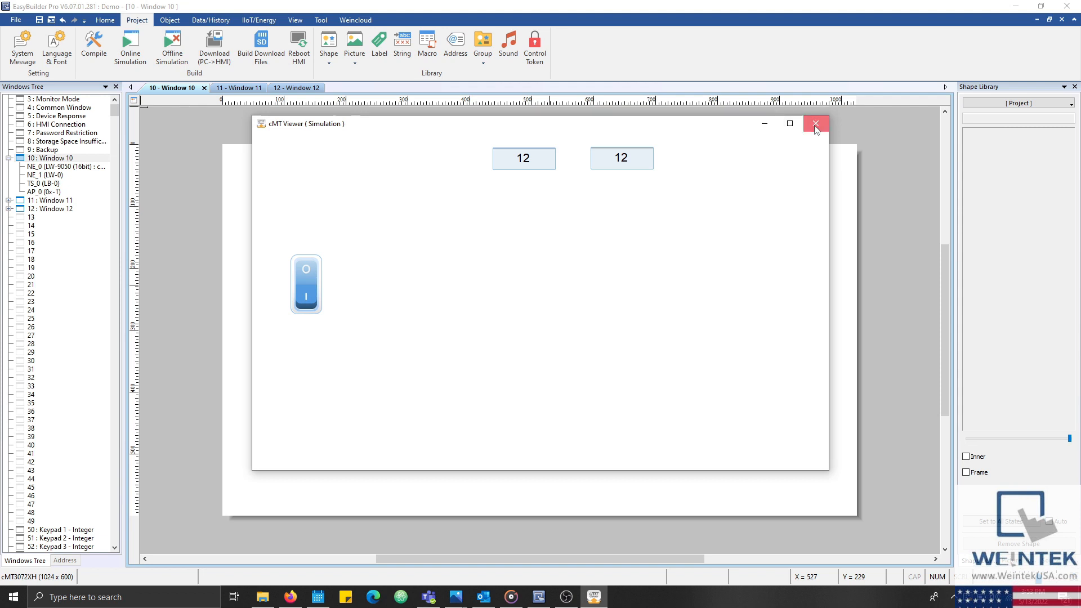
- Close the cMT Viewer simulation after the displays read 12, returning to Window 10
{"action": "left_click", "coordinate": [815, 124]}
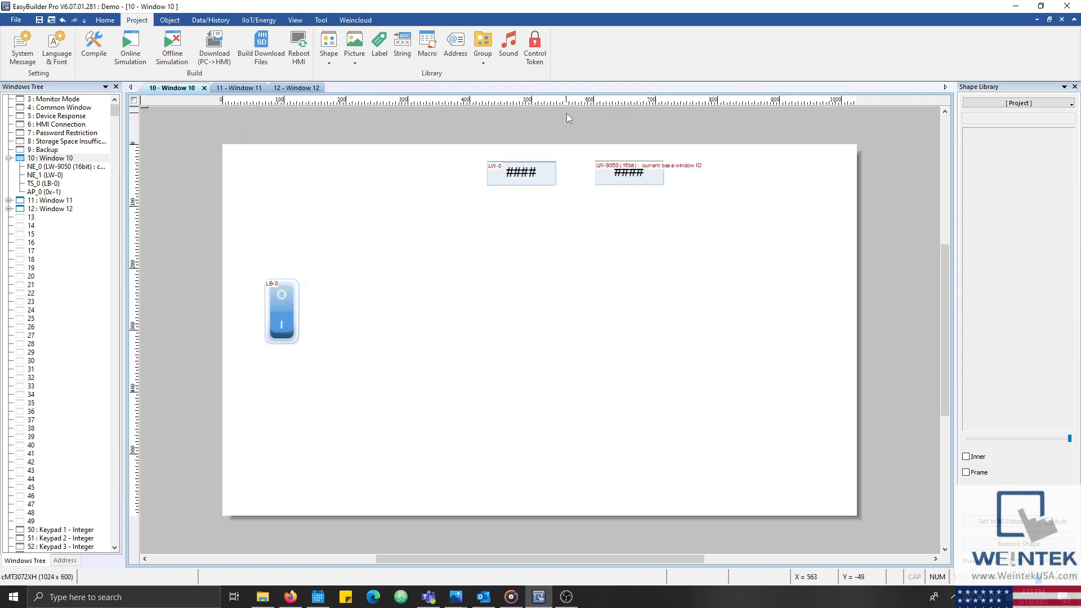
- Edit the Change window control's trigger to device Rockwell EtherNet/IP (CompactLogix)
{"action": "left_click", "coordinate": [169, 19]}
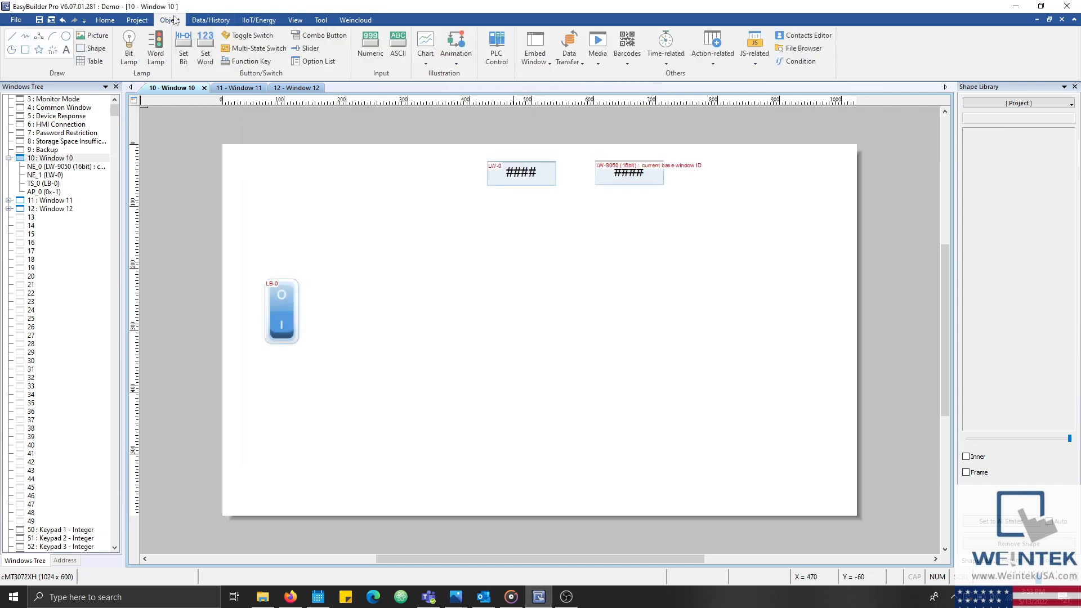
{"action": "left_click", "coordinate": [496, 45]}
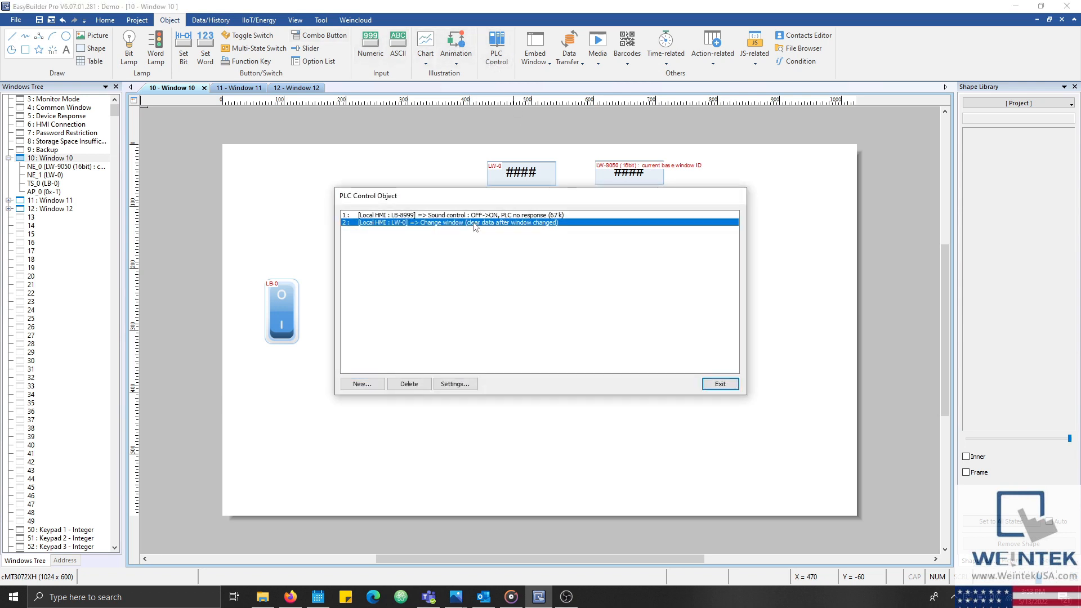
{"action": "double_click", "coordinate": [472, 222]}
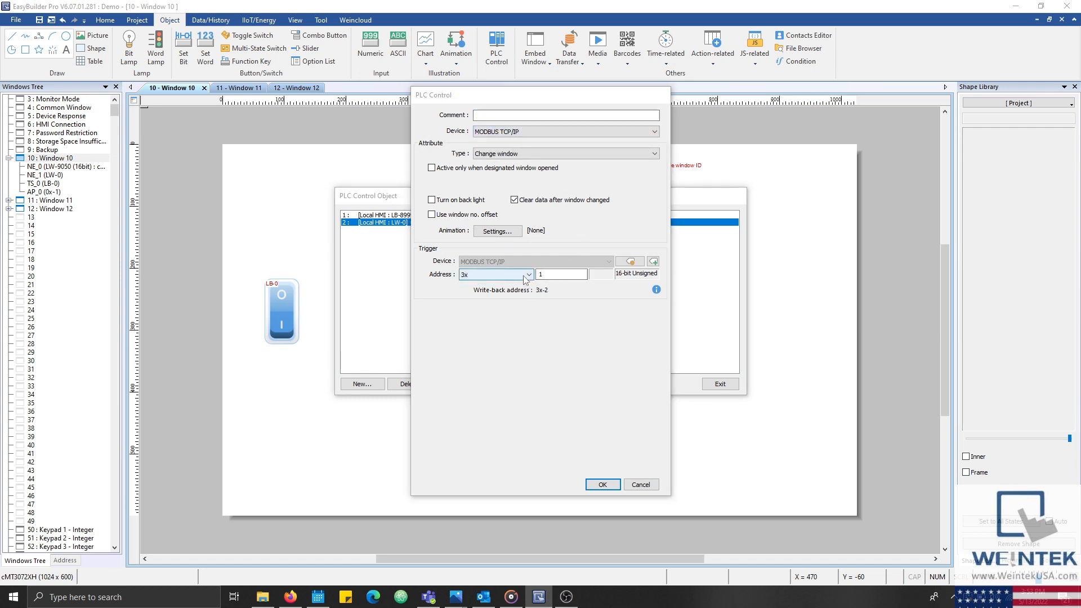
{"action": "left_click", "coordinate": [465, 273]}
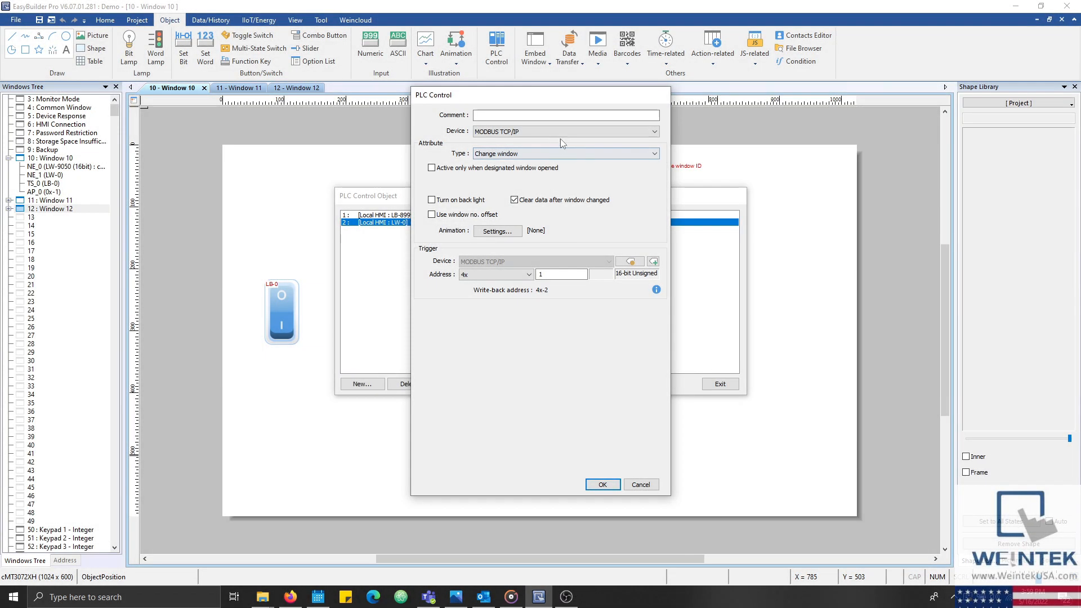
{"action": "left_click", "coordinate": [564, 131]}
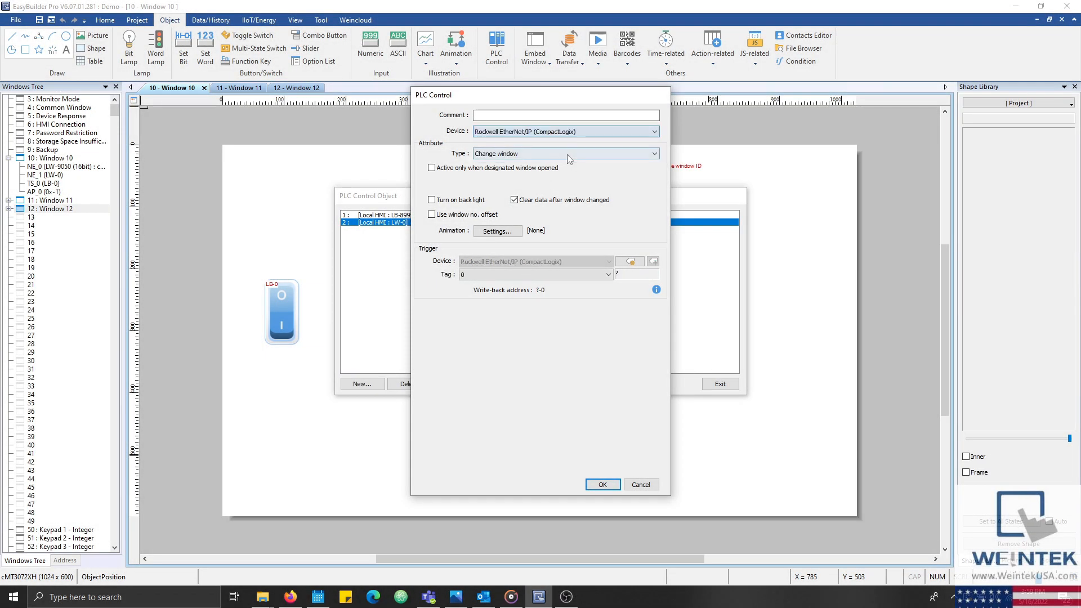
{"action": "left_click", "coordinate": [627, 274]}
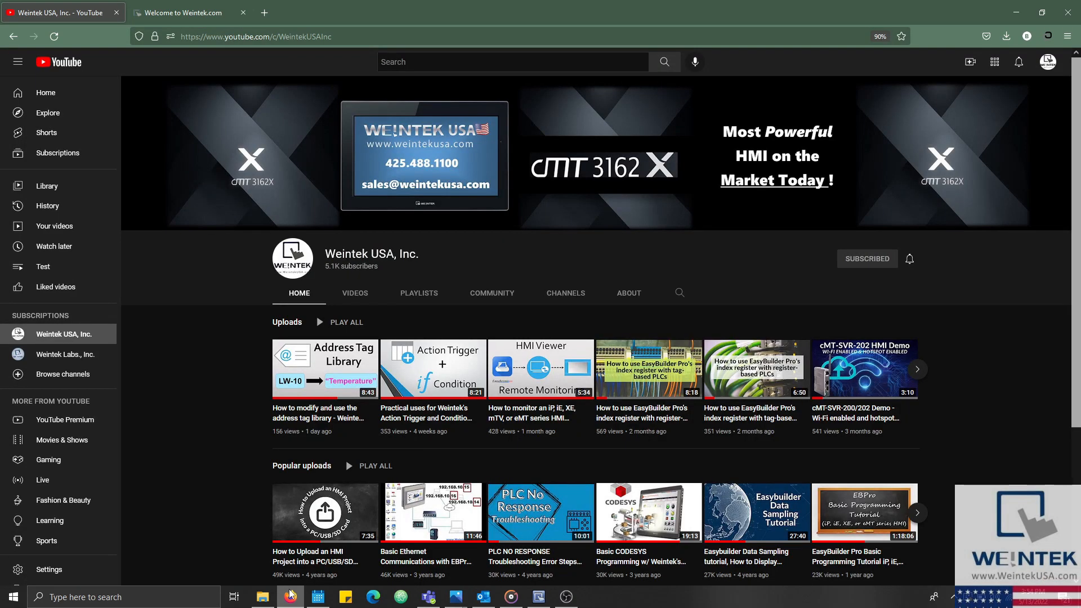
{"action": "mouse_move", "coordinate": [563, 458]}
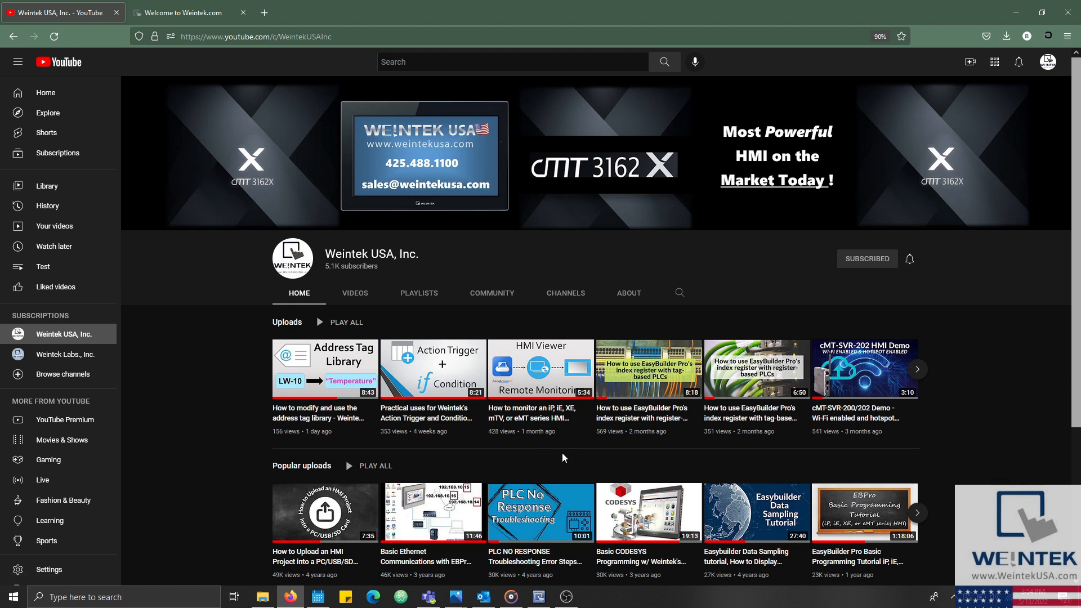
{"action": "mouse_move", "coordinate": [846, 269]}
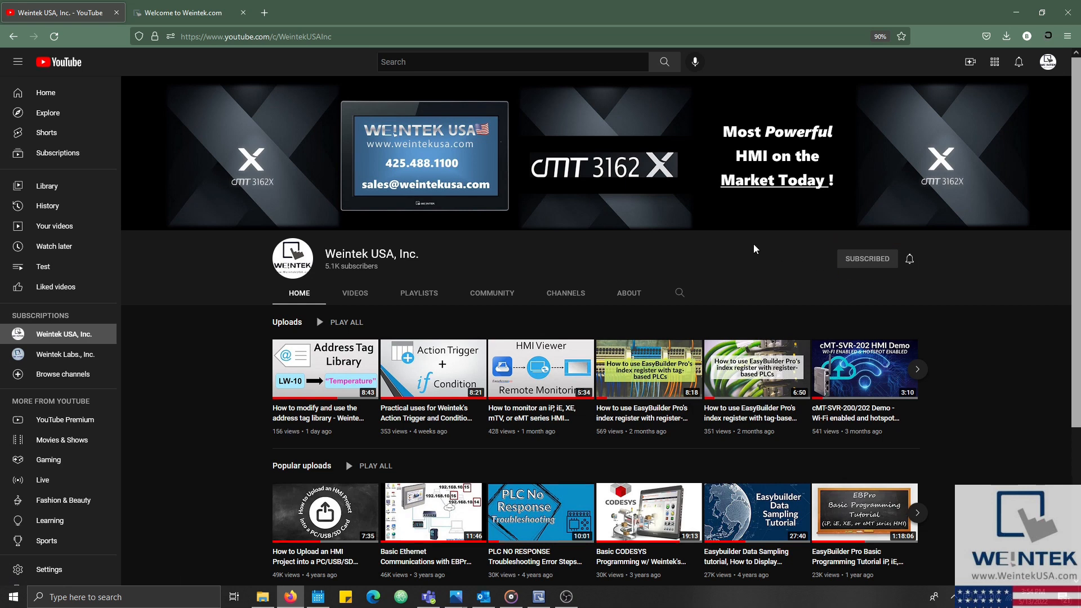
- Show the Weintek.com software download list with cMT Viewer and EasyBuilder Pro
{"action": "left_click", "coordinate": [186, 12]}
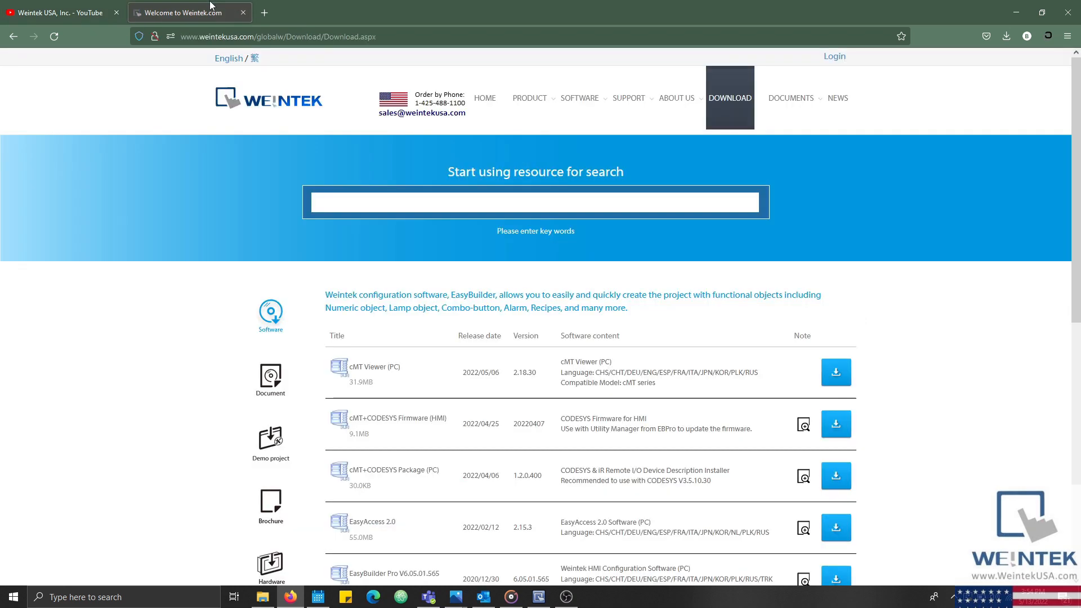
{"action": "scroll", "scroll_direction": "down", "scroll_amount": 3}
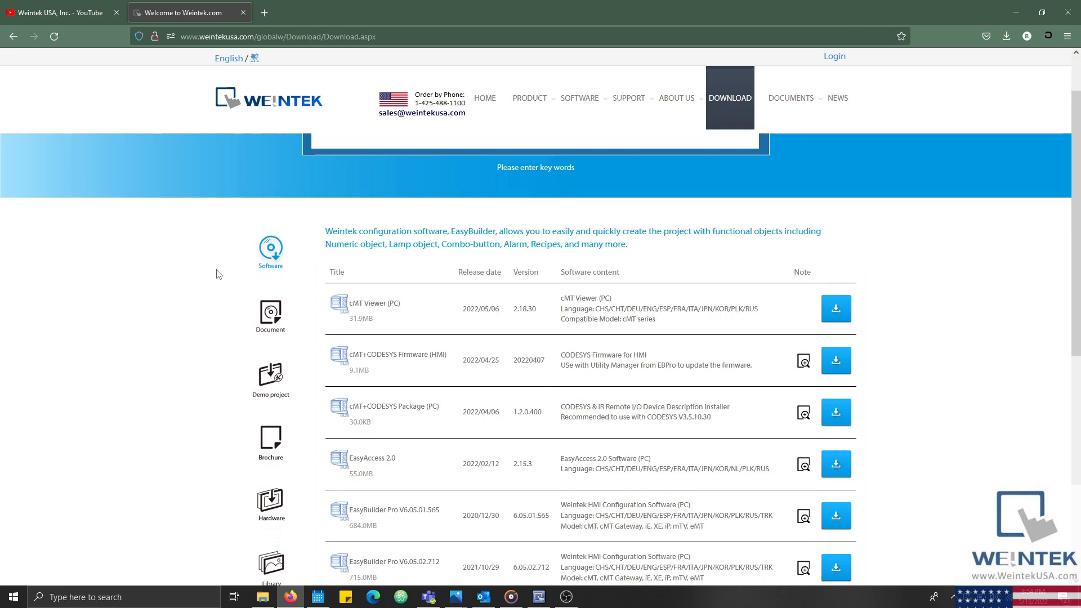